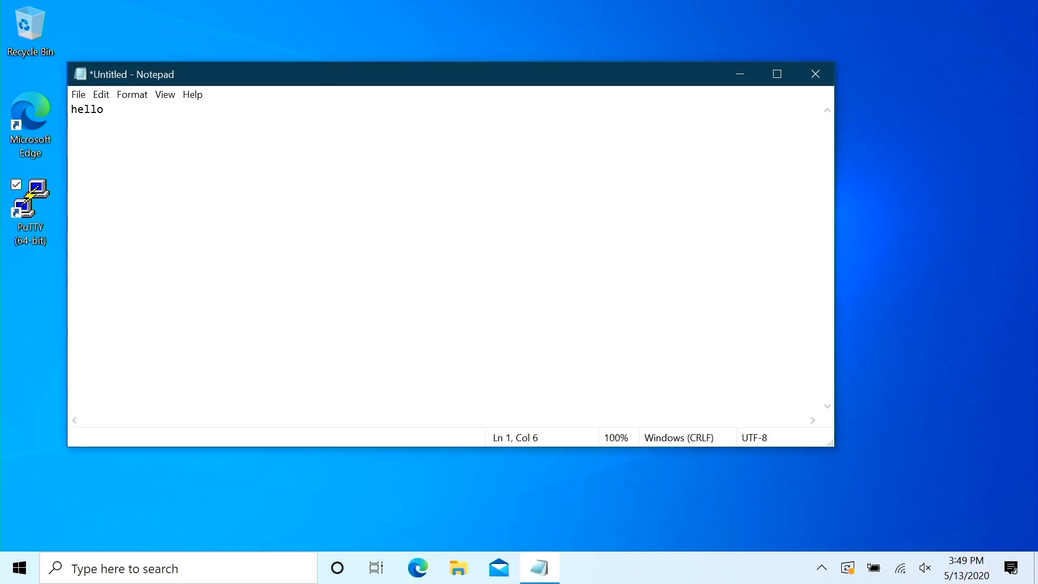
Add the word 'world!' to the notes in Notepad
type("world!")
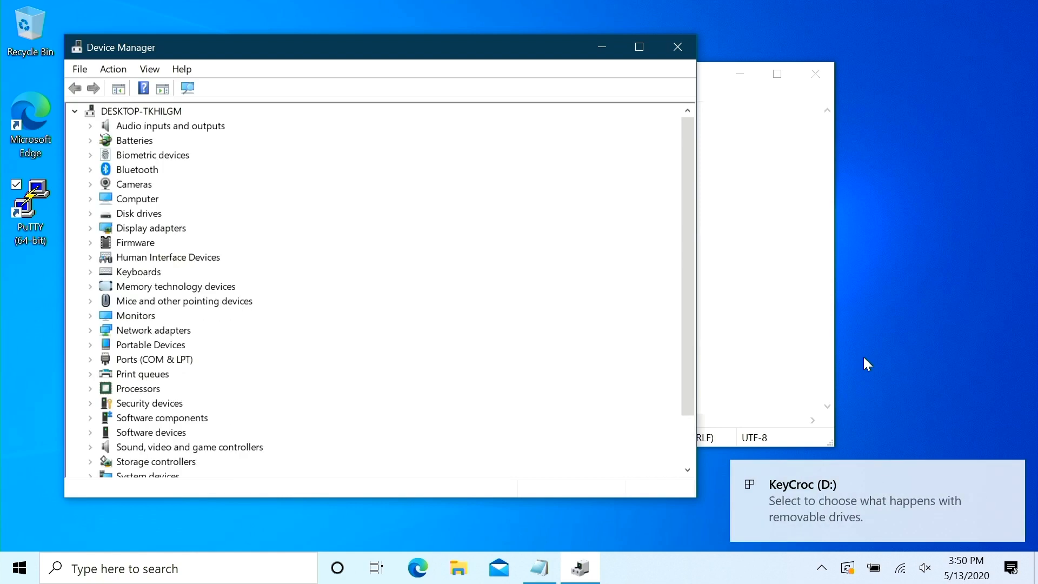
mouse_move(800, 502)
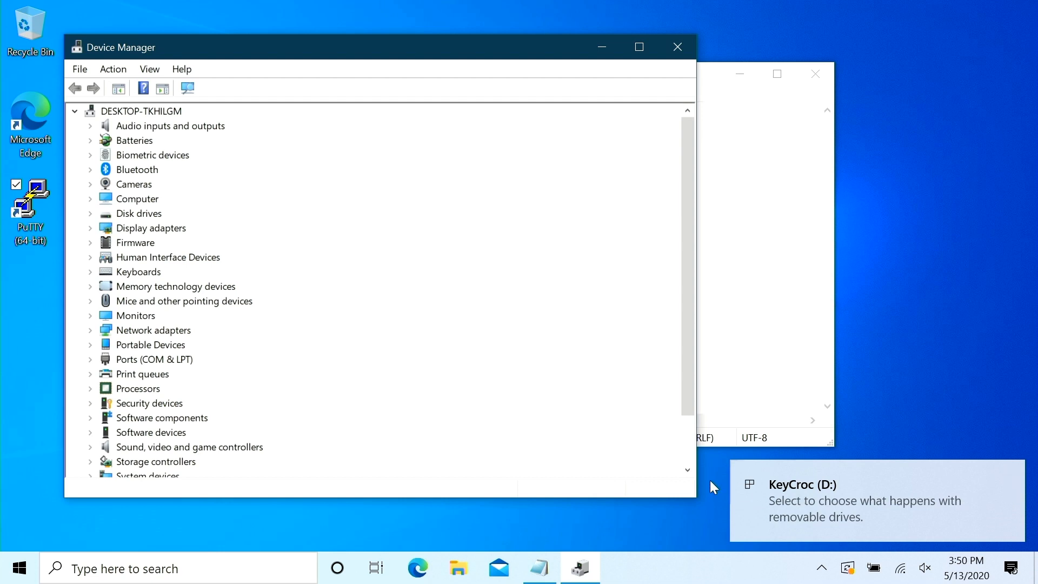
mouse_move(641, 501)
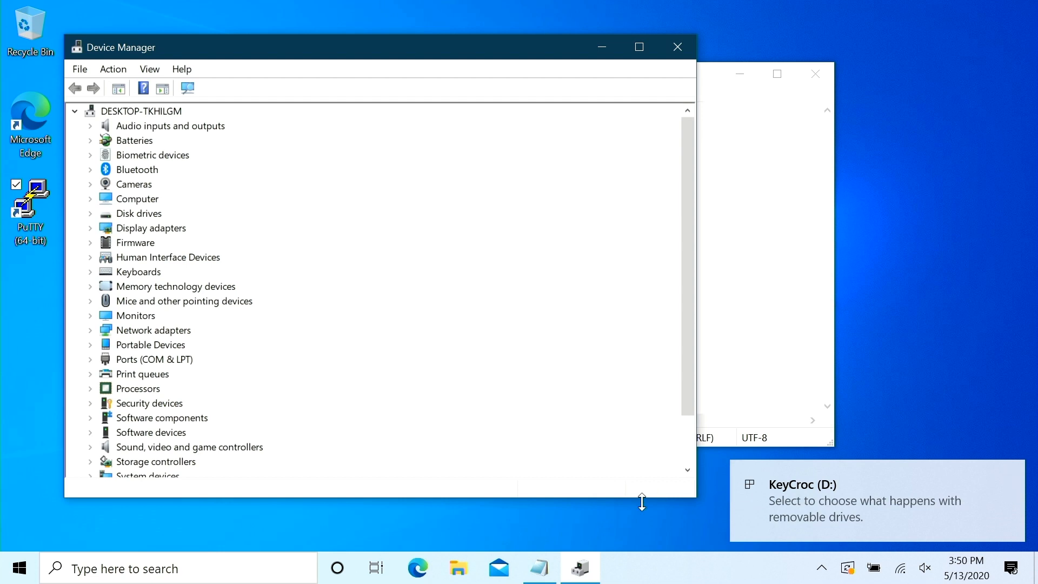
mouse_move(298, 387)
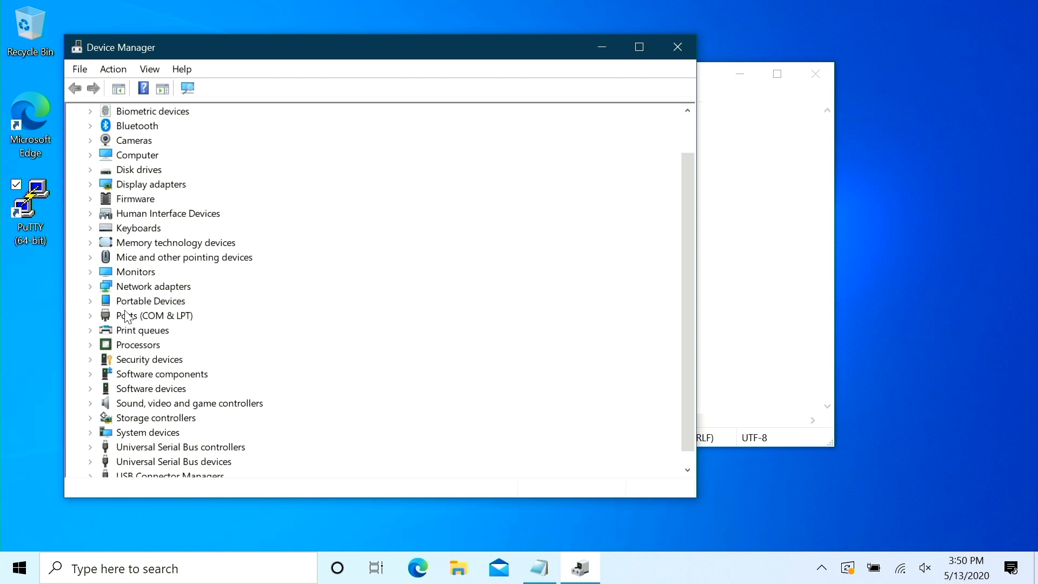
Expand Ports (COM & LPT), locate USB Serial Device (COM3), then close Device Manager
left_click(155, 316)
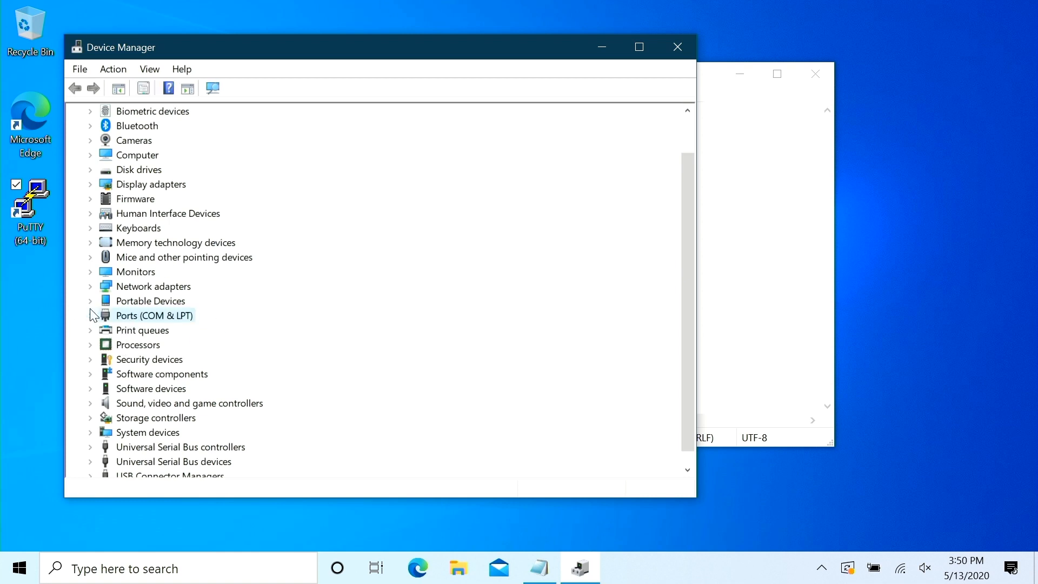
left_click(90, 315)
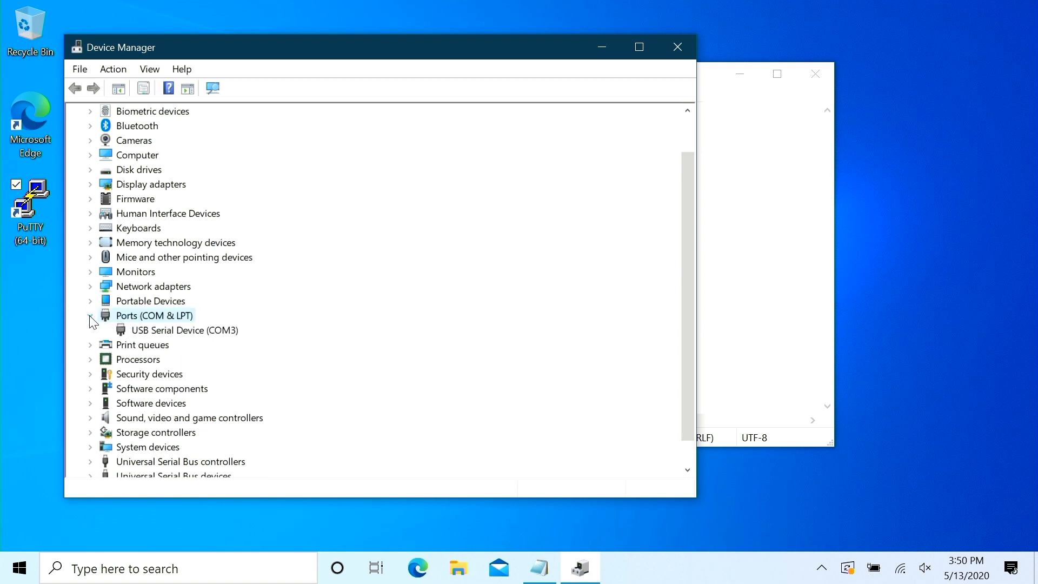
left_click(183, 330)
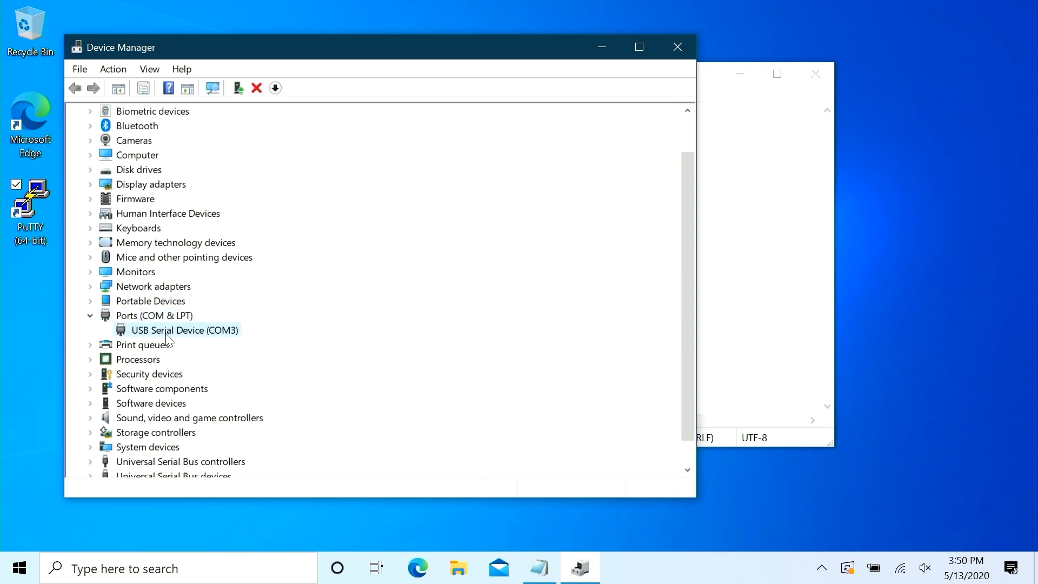
mouse_move(218, 333)
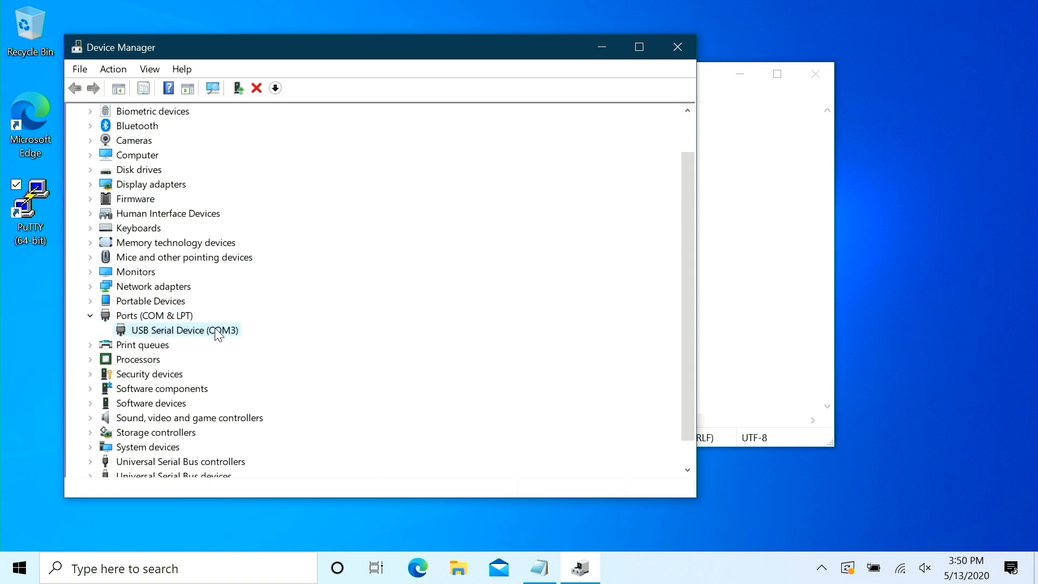
mouse_move(185, 336)
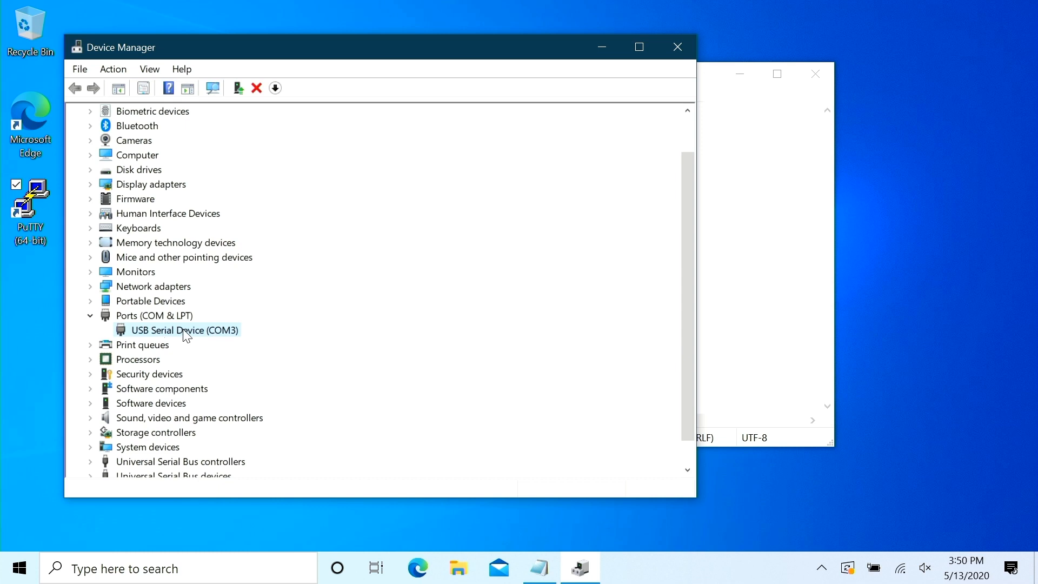
left_click(153, 315)
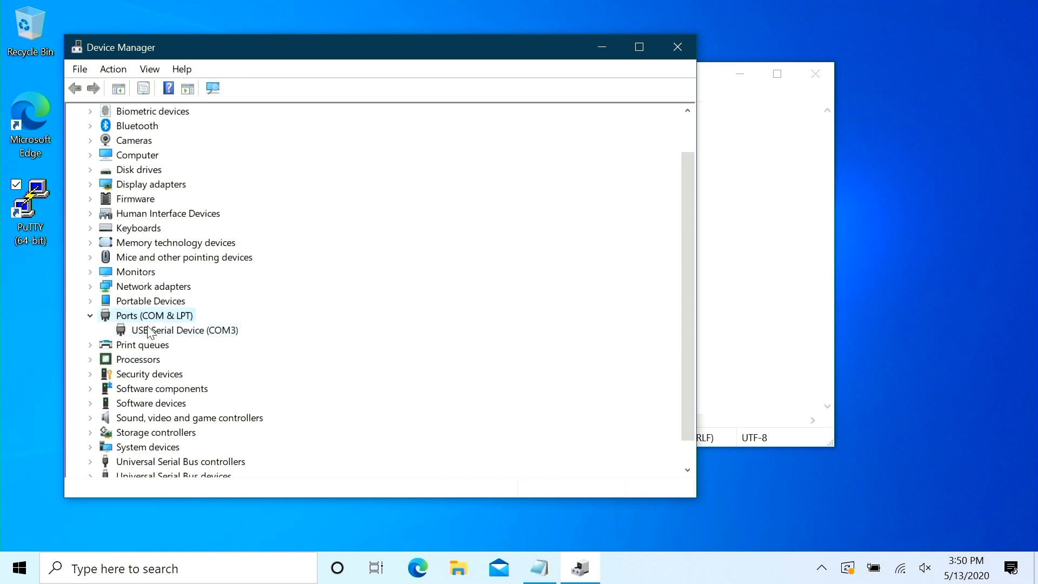
left_click(184, 330)
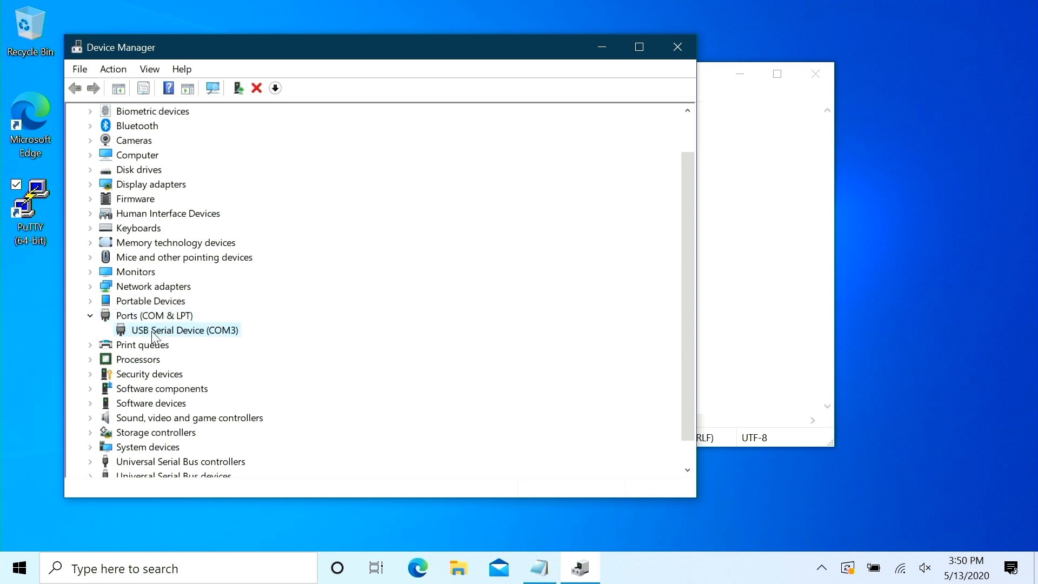
mouse_move(200, 339)
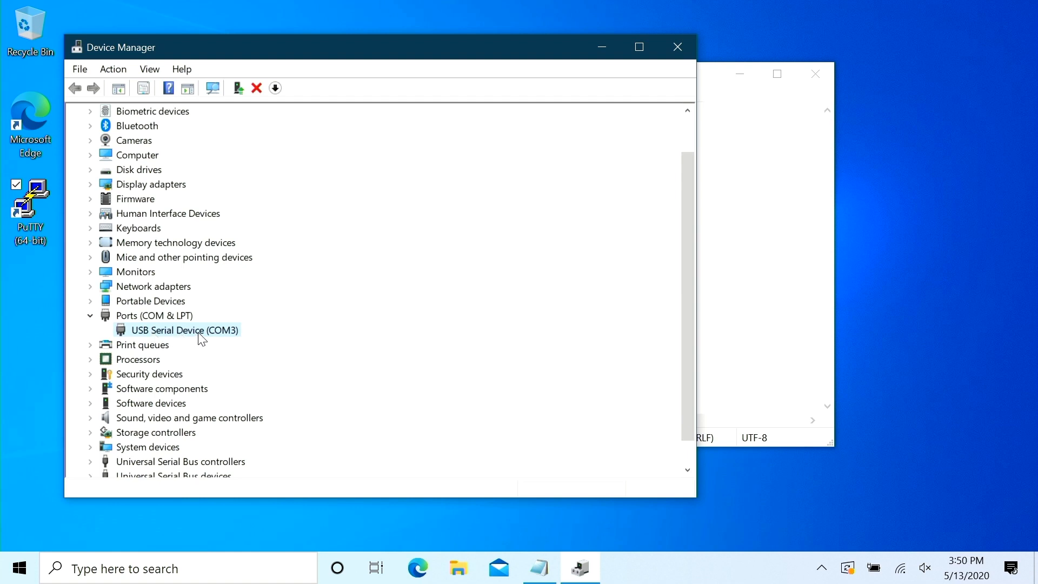
mouse_move(287, 325)
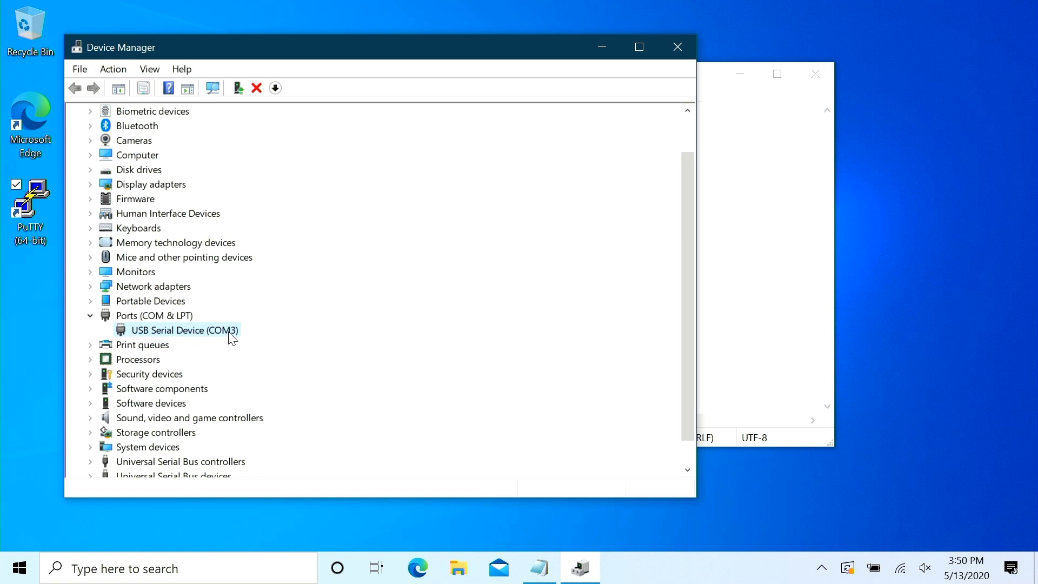
mouse_move(213, 339)
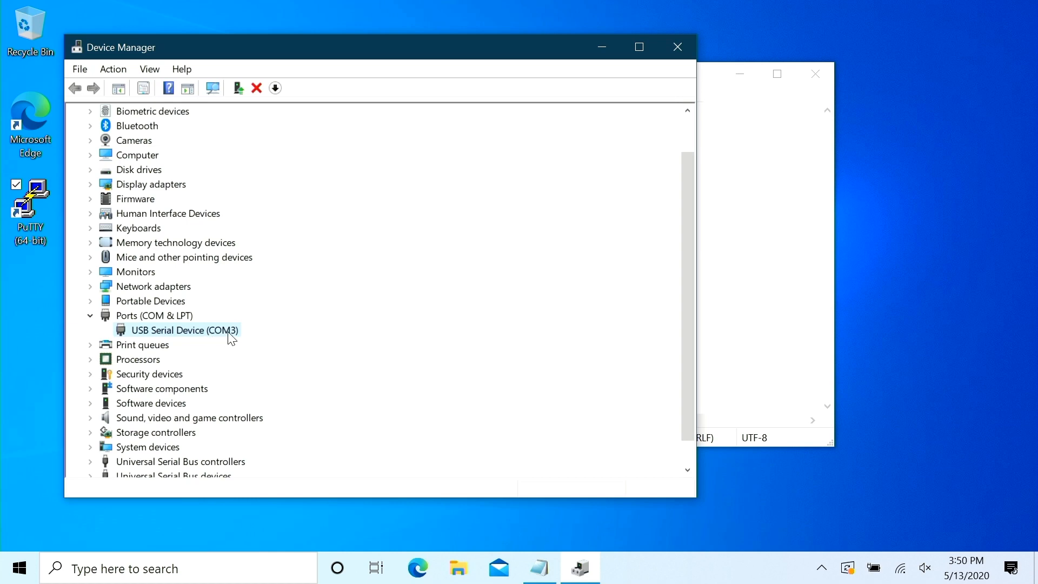
mouse_move(676, 47)
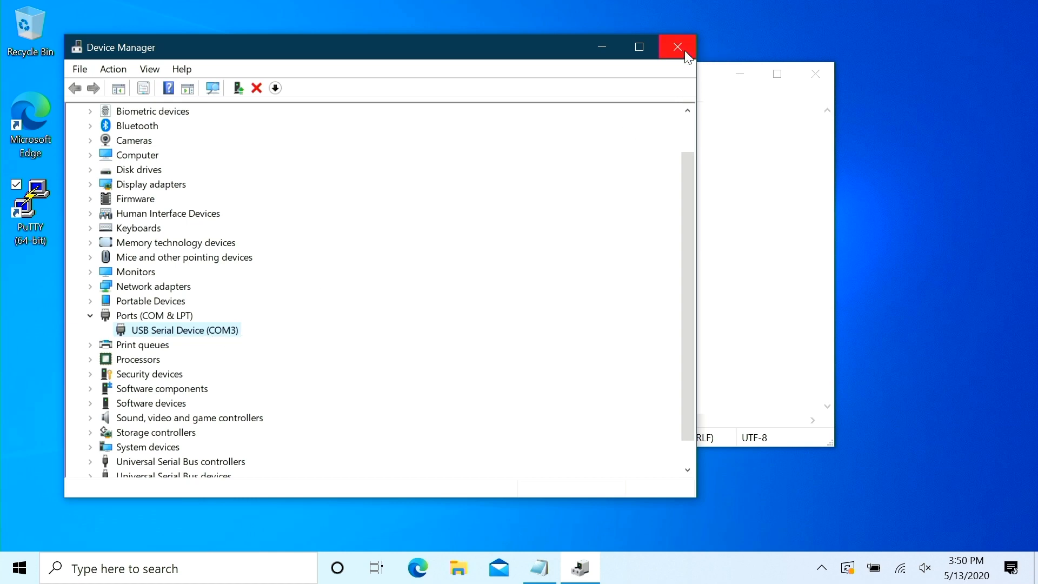
left_click(676, 48)
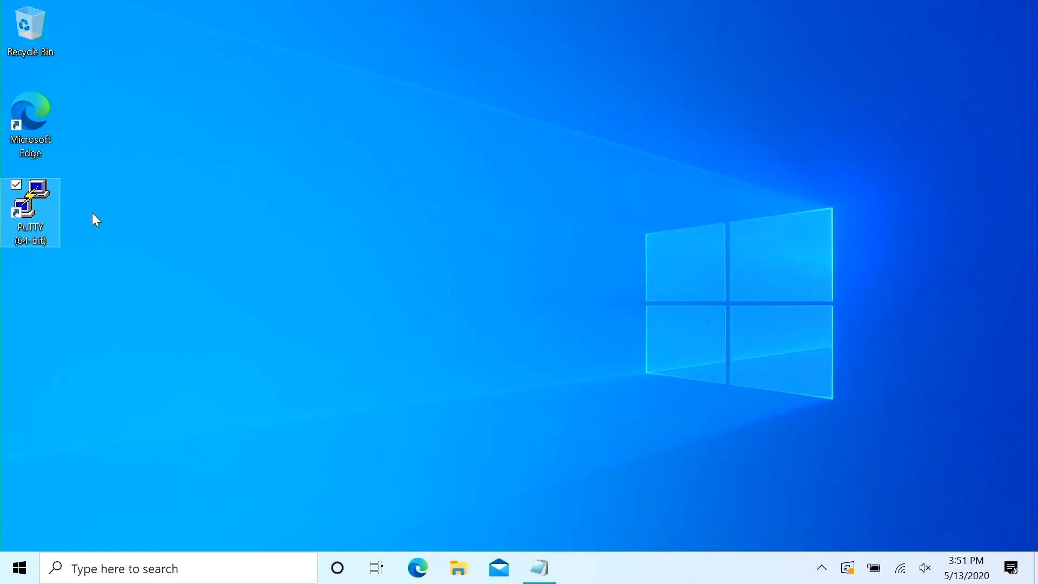
Save a KeyCroc PuTTY serial session for COM3 at 115200 and connect
double_click(30, 212)
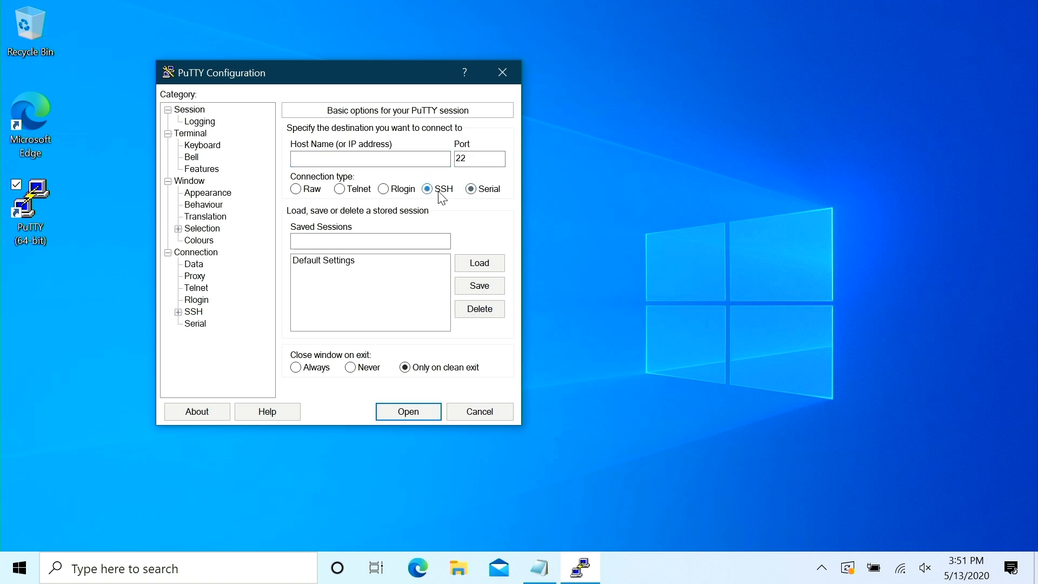
left_click(471, 189)
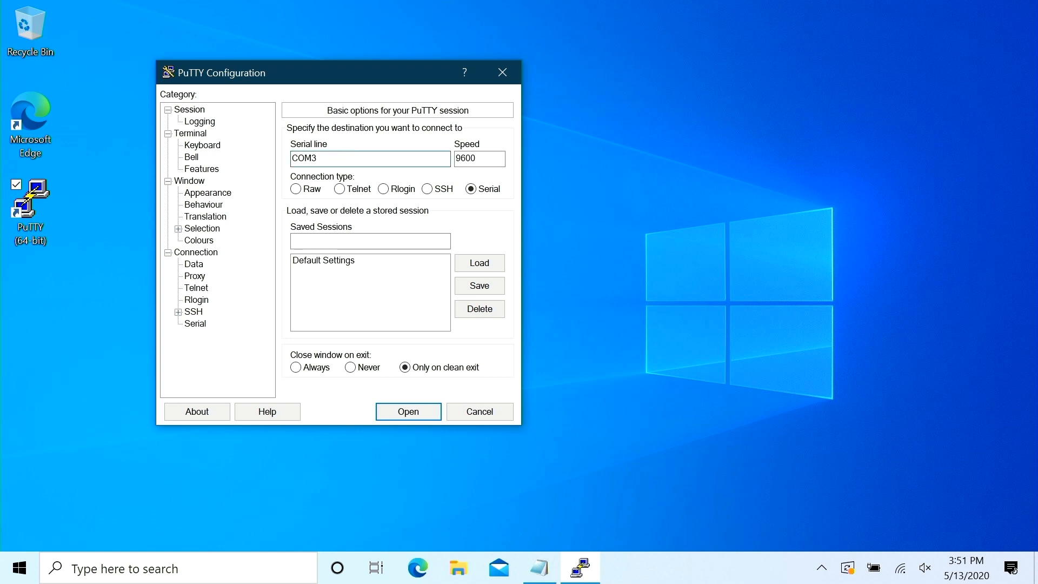
triple_click(480, 158)
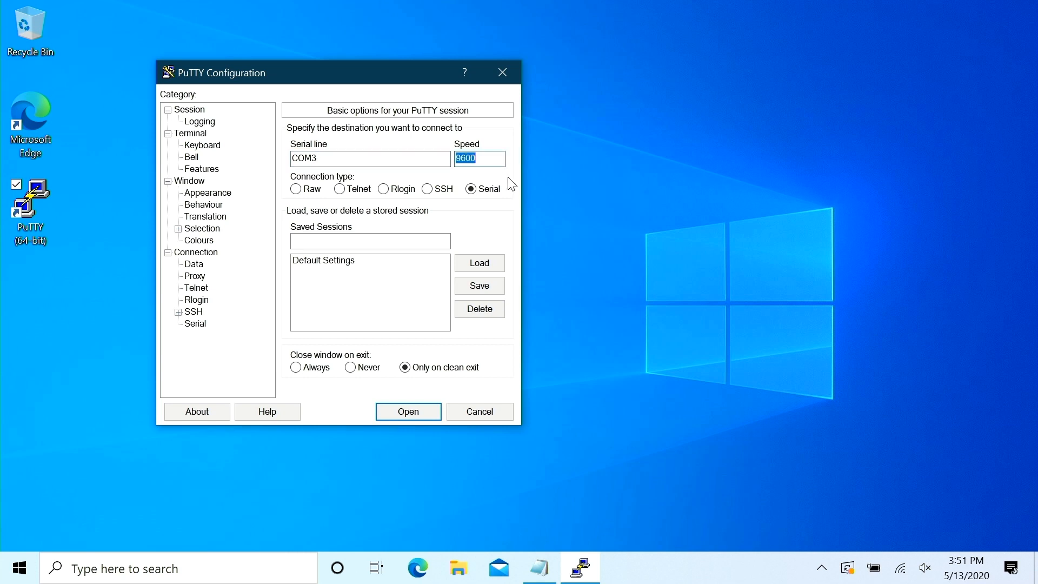
type("1152")
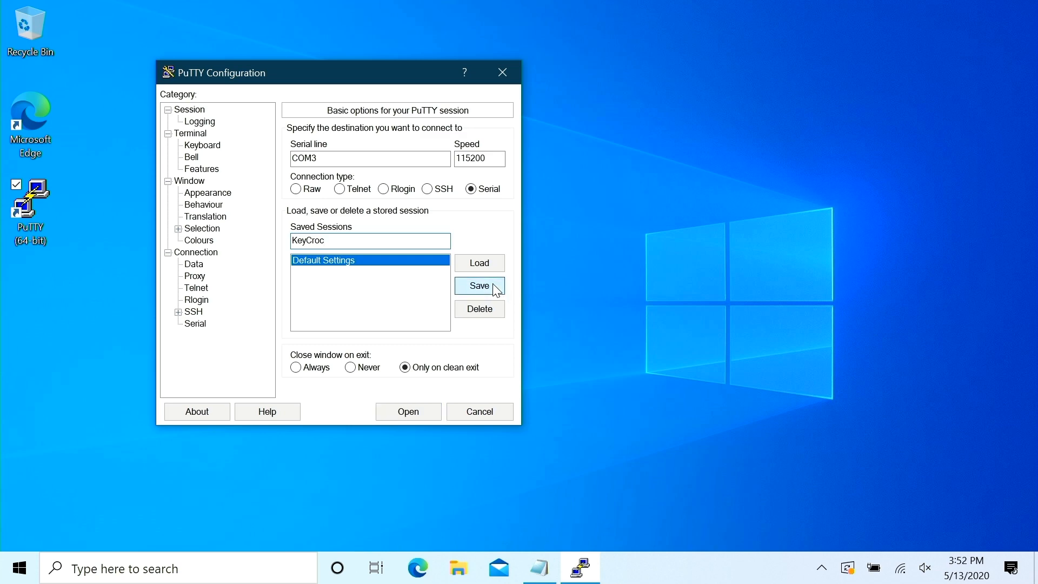
left_click(478, 285)
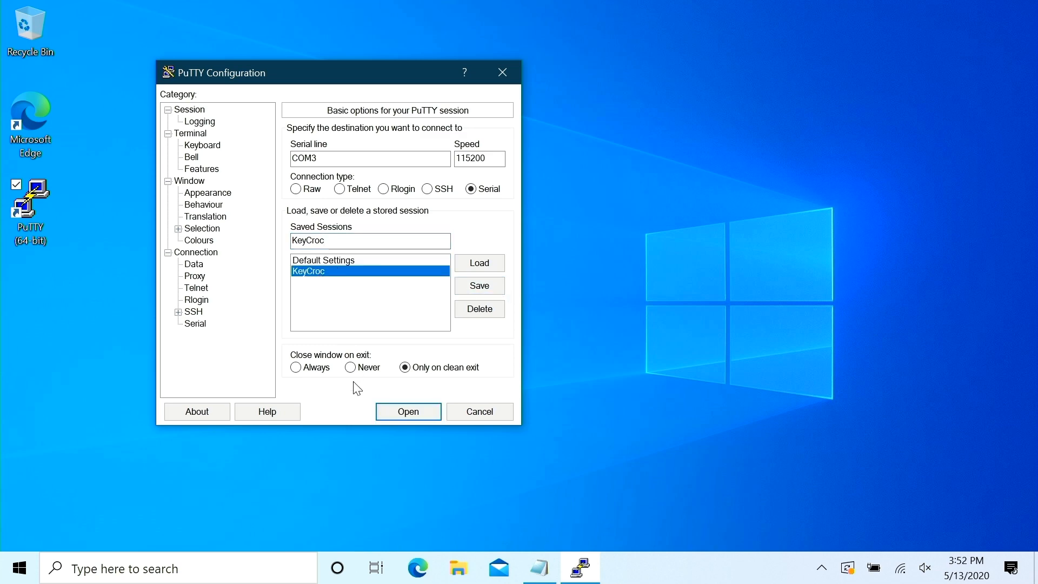
left_click(407, 411)
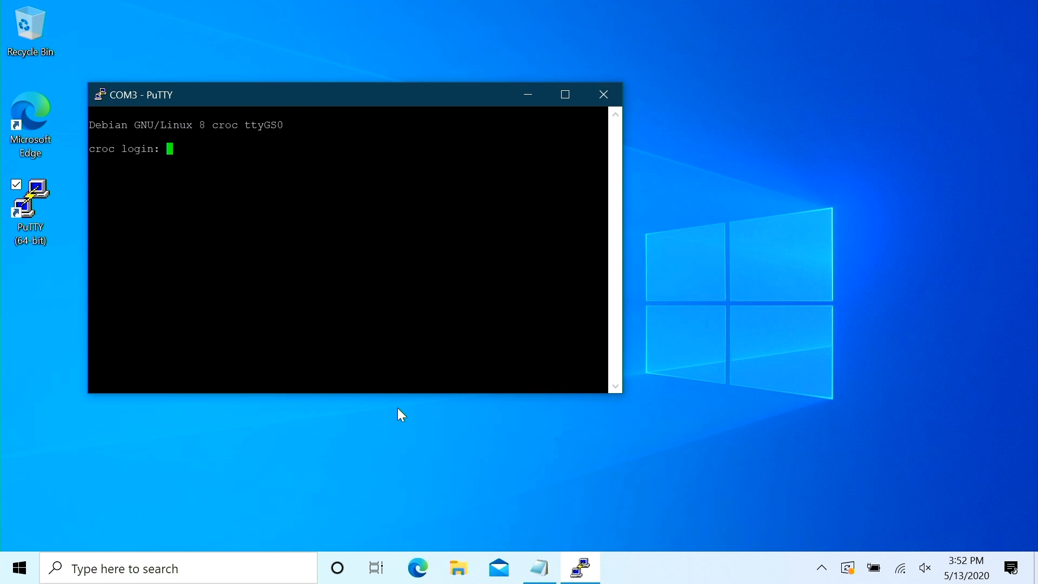
type("r")
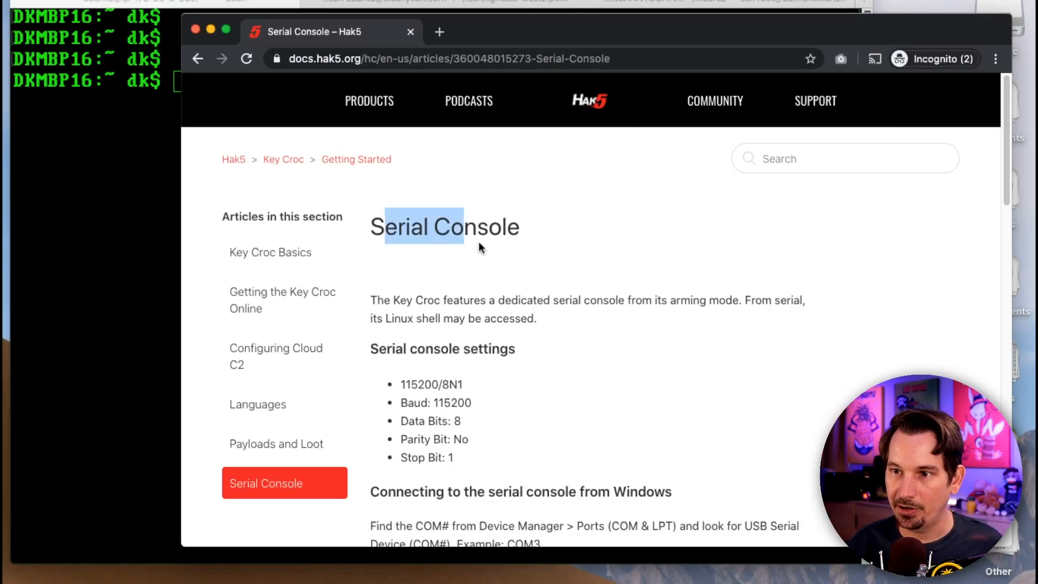
Scroll the Hak5 Serial Console docs to the Linux connection section
scroll("down", 3)
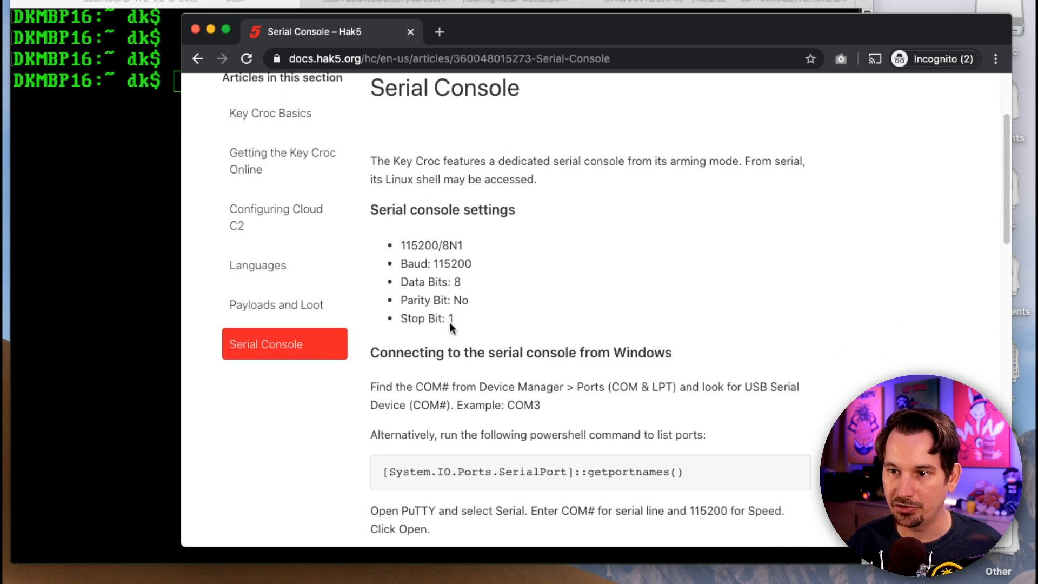
scroll("down", 3)
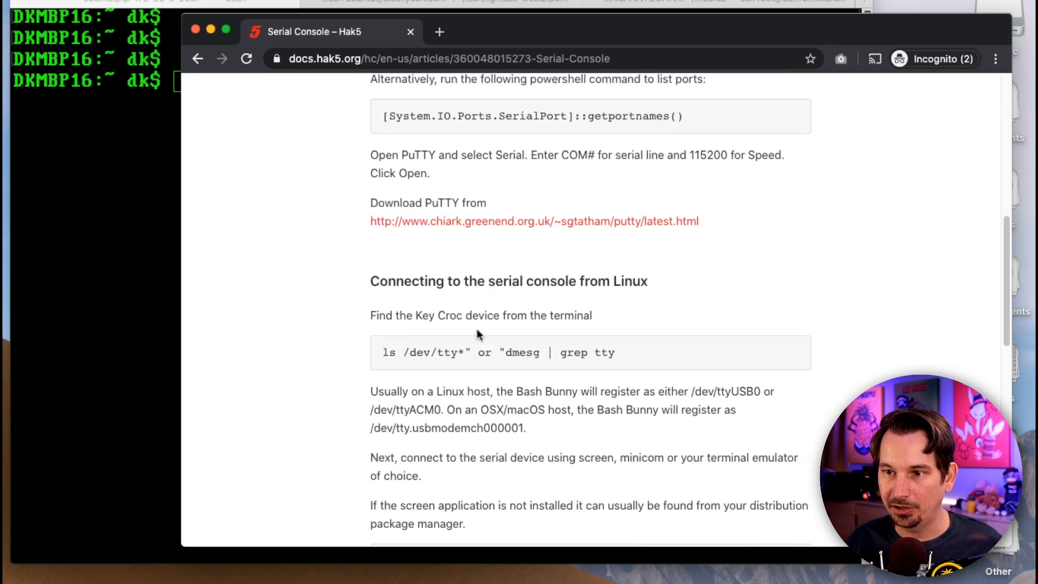
scroll("up", 3)
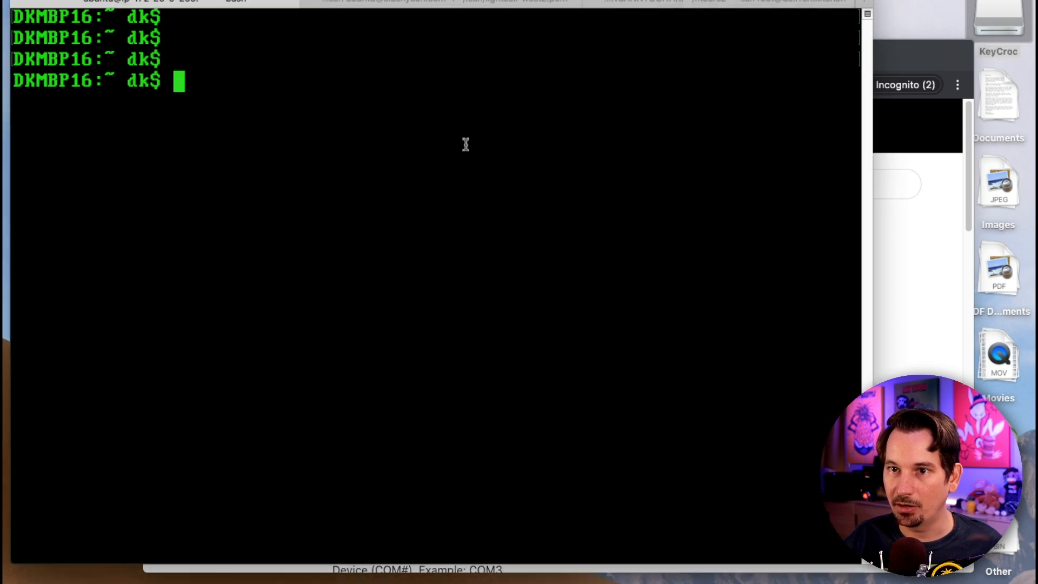
List /dev/tty.* and type screen for /dev/tty.usbmodemch0000011 at 115200
type("ls /dev/tty.*")
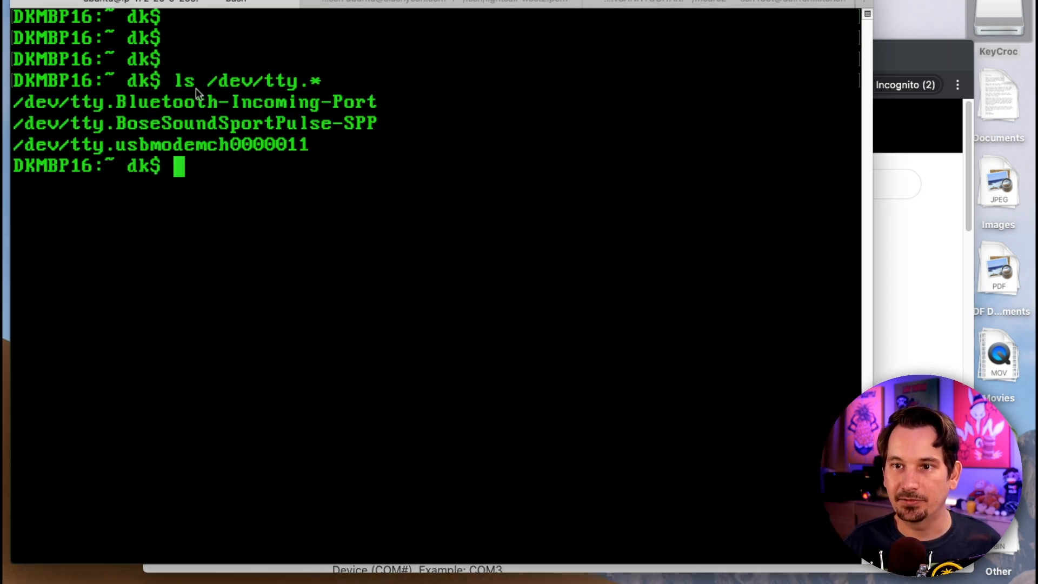
left_click_drag(206, 80, 323, 80)
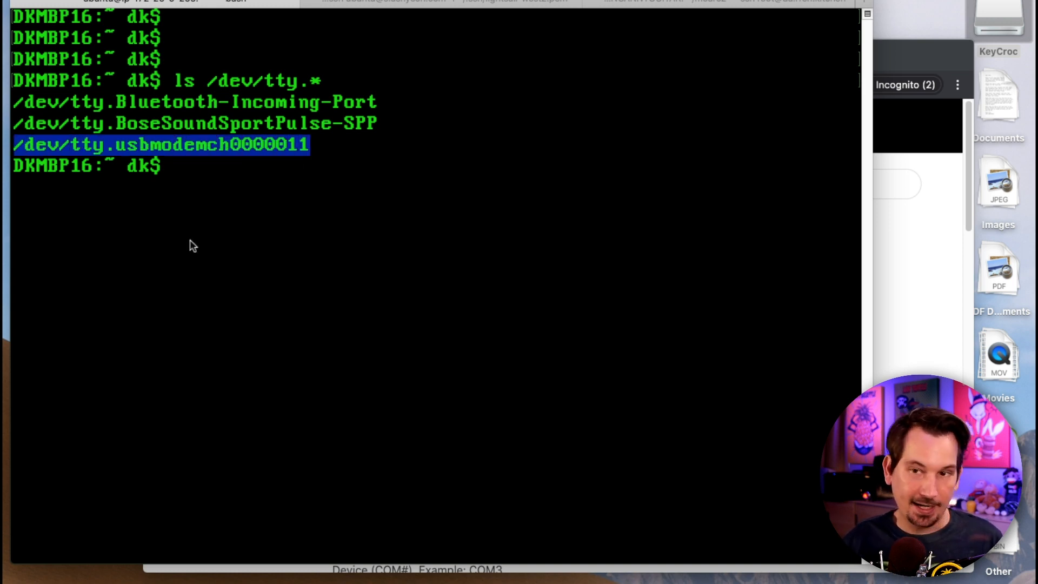
type("screen")
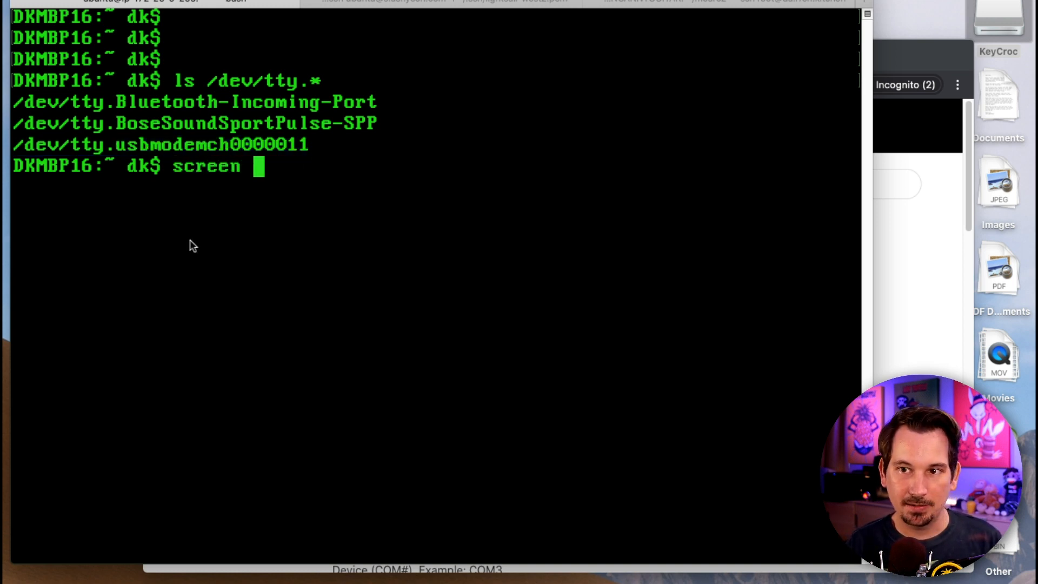
type("/dev/tty.usbmodemch0000011 115200")
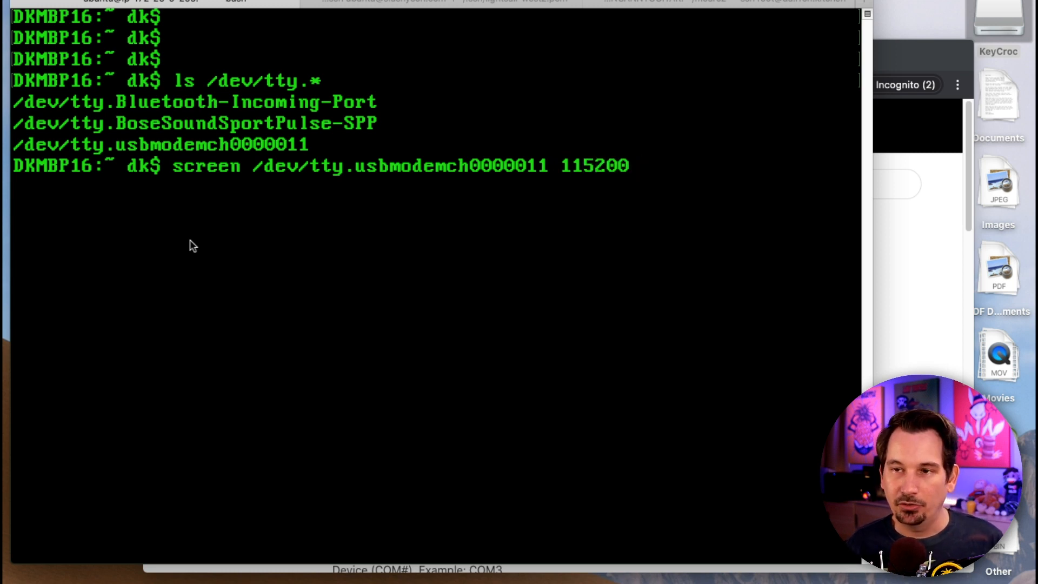
mouse_move(188, 207)
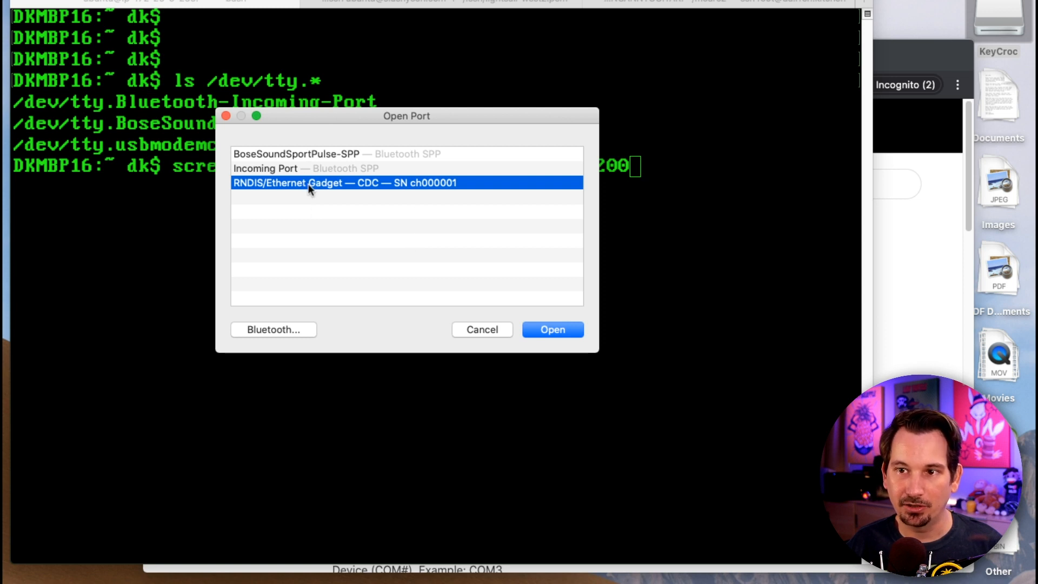
Open the RNDIS/Ethernet Gadget port in Serial and set 115200 baud
left_click(552, 329)
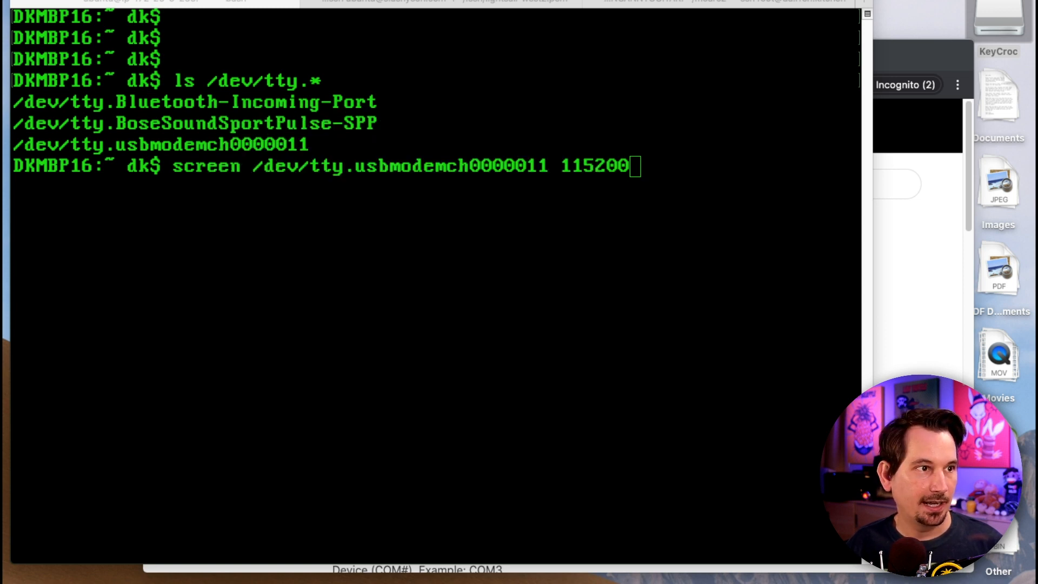
key("Return")
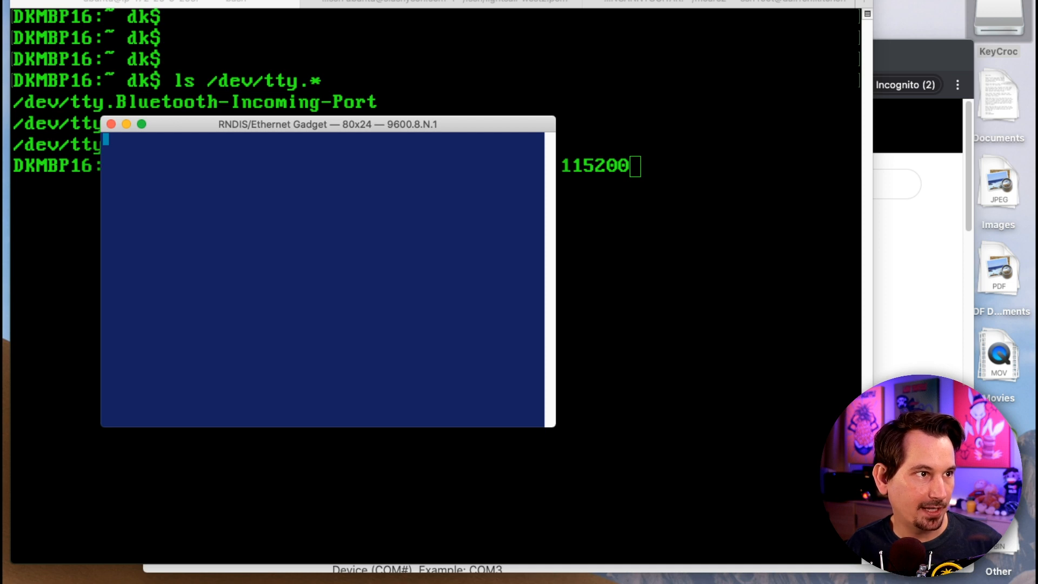
left_click(412, 203)
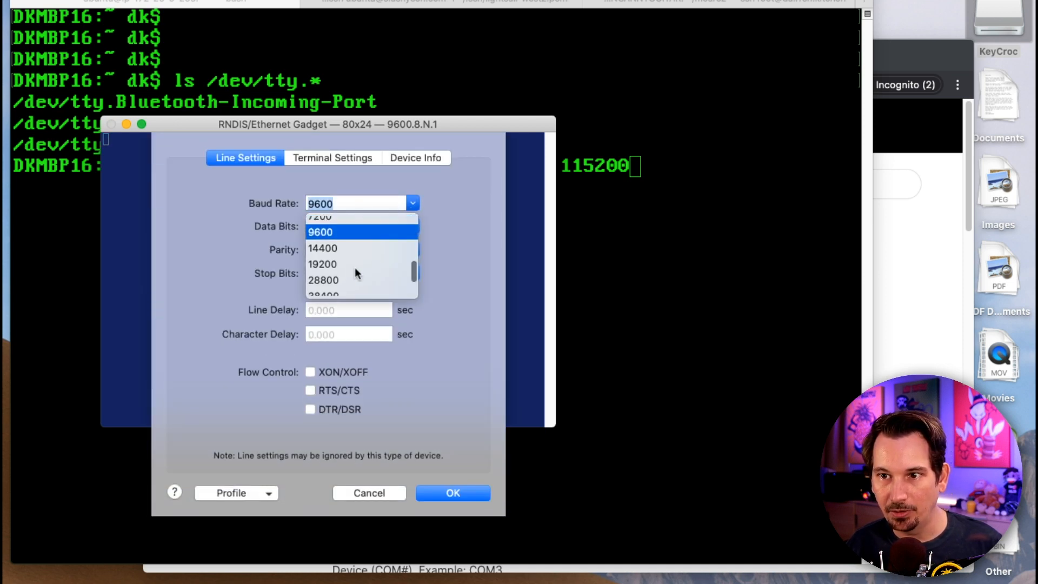
left_click(453, 493)
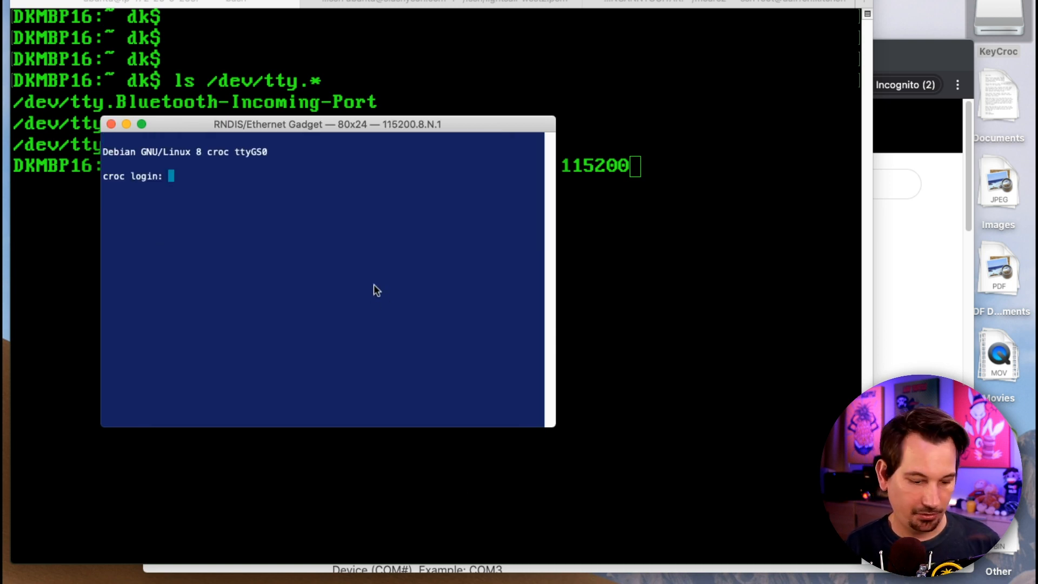
Log in to the Key Croc as root and change the root password
type("root")
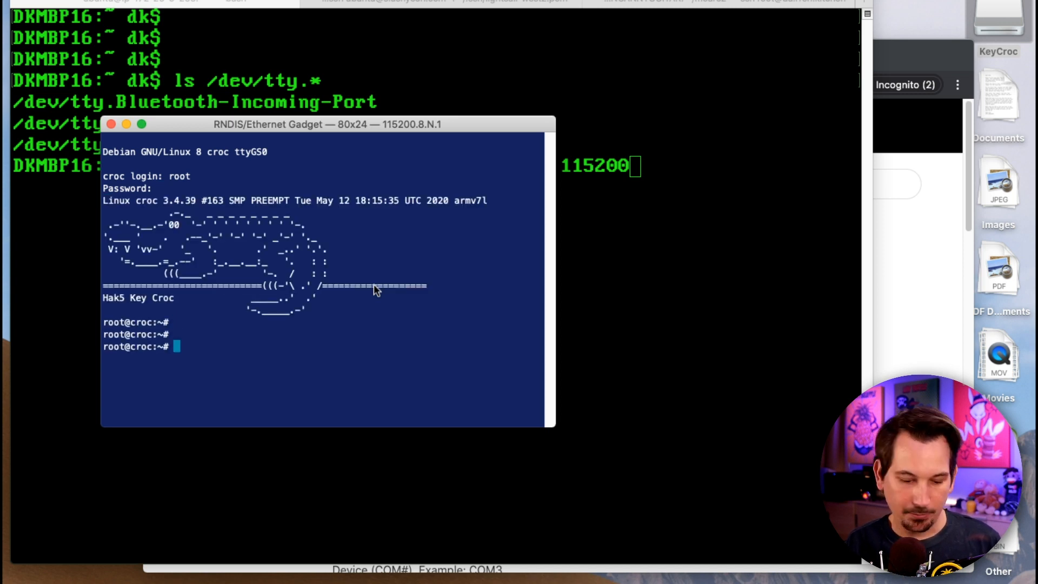
type("passwd")
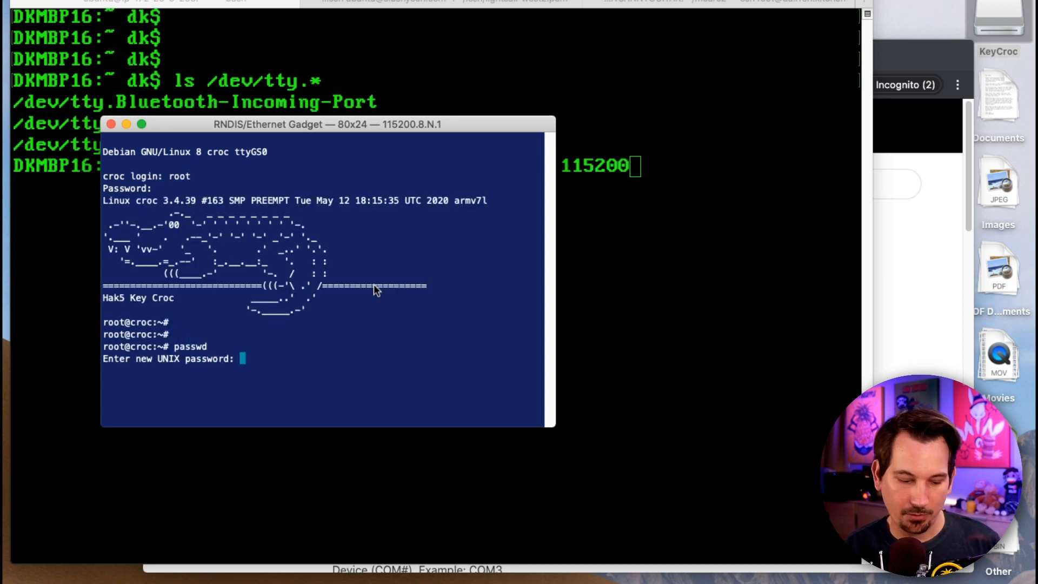
key("Enter")
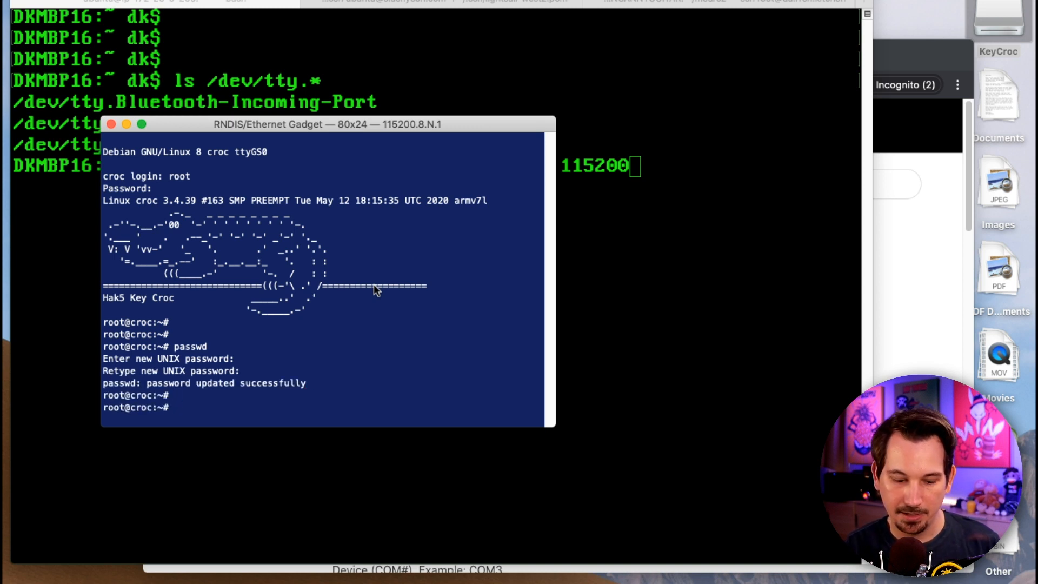
List files and read version.txt to confirm firmware 1.2_475
type("ls")
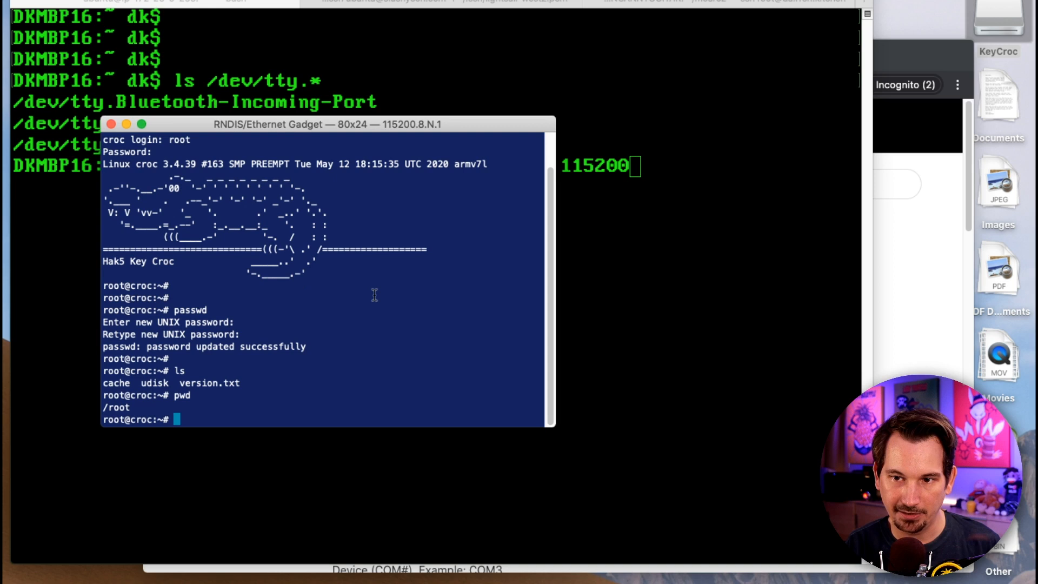
type("cat version.txt")
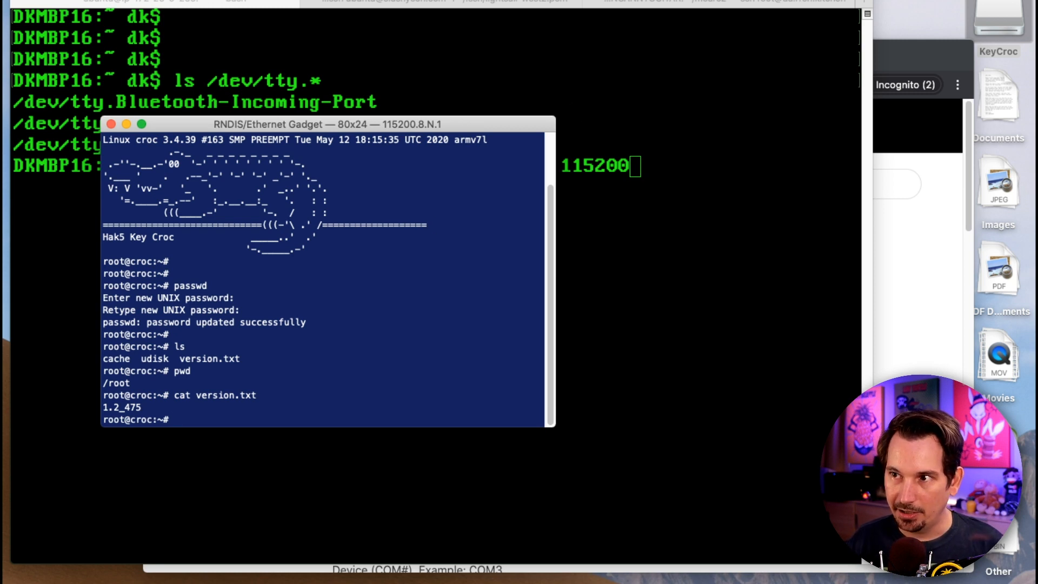
right_click(999, 51)
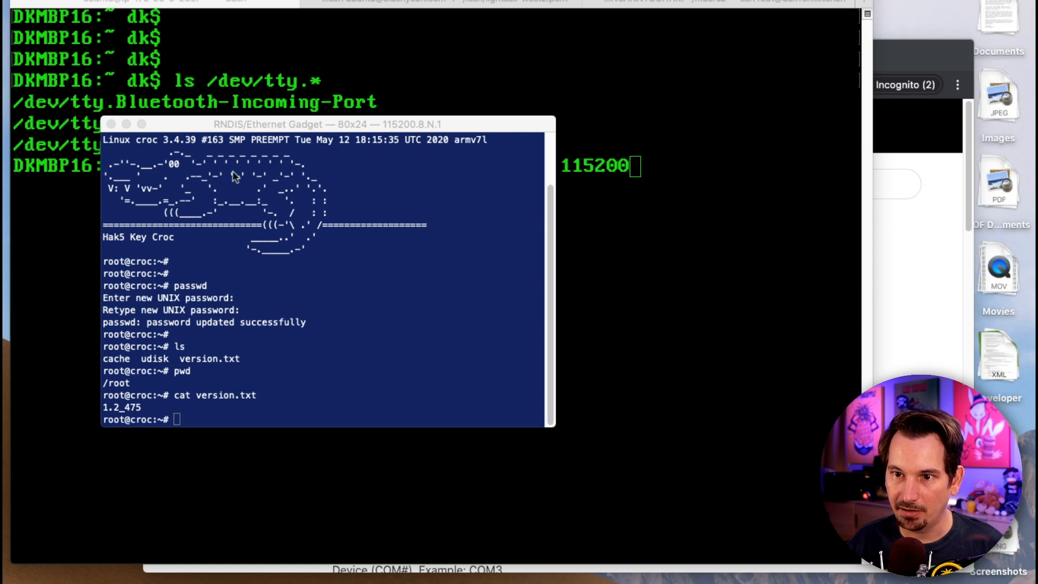
left_click(325, 124)
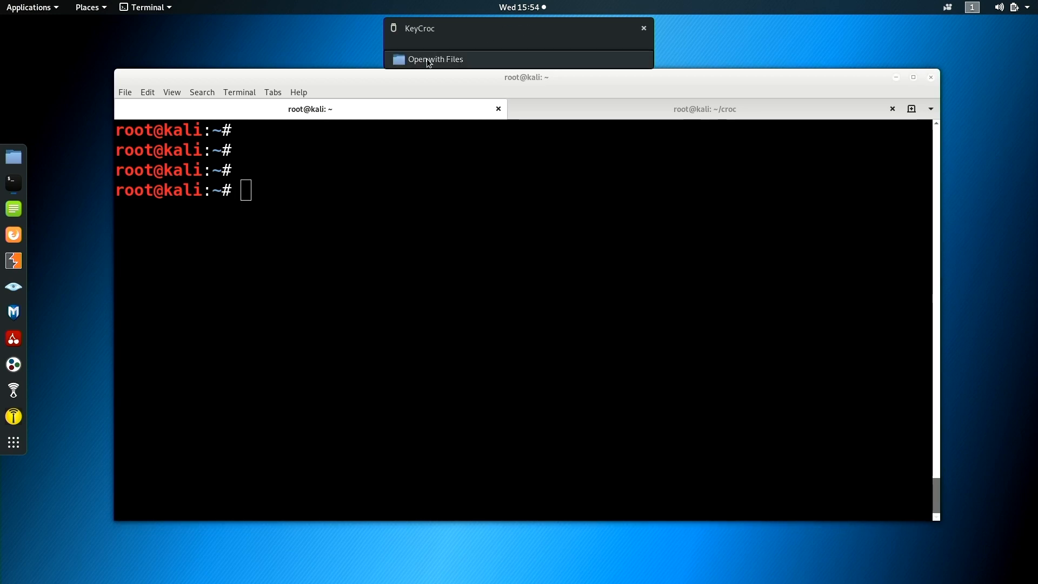
left_click(434, 58)
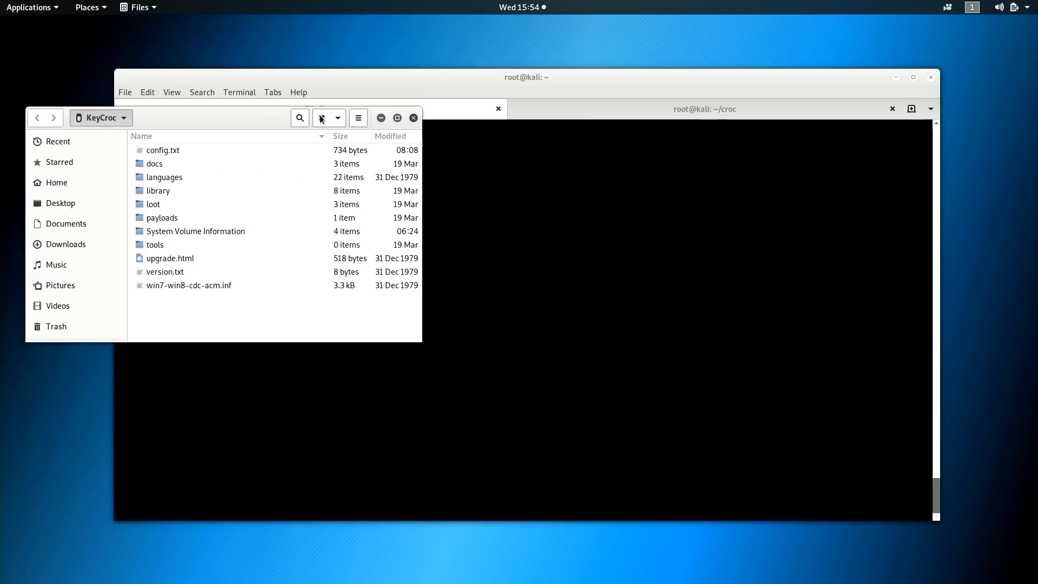
left_click(413, 118)
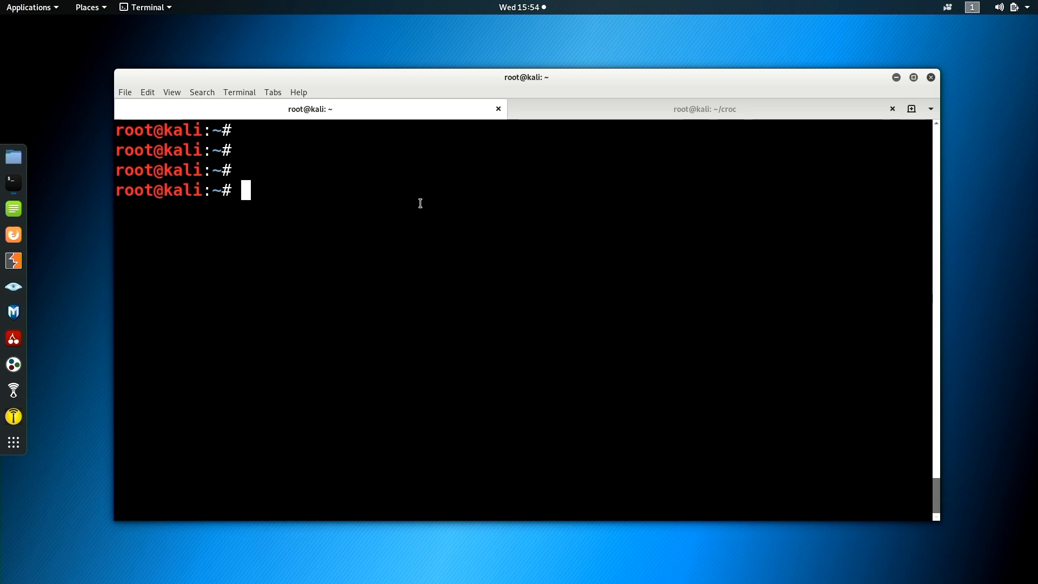
List /dev/tty* devices and pick out the Key Croc's /dev/ttyACM0
type("ls /dev/tty*")
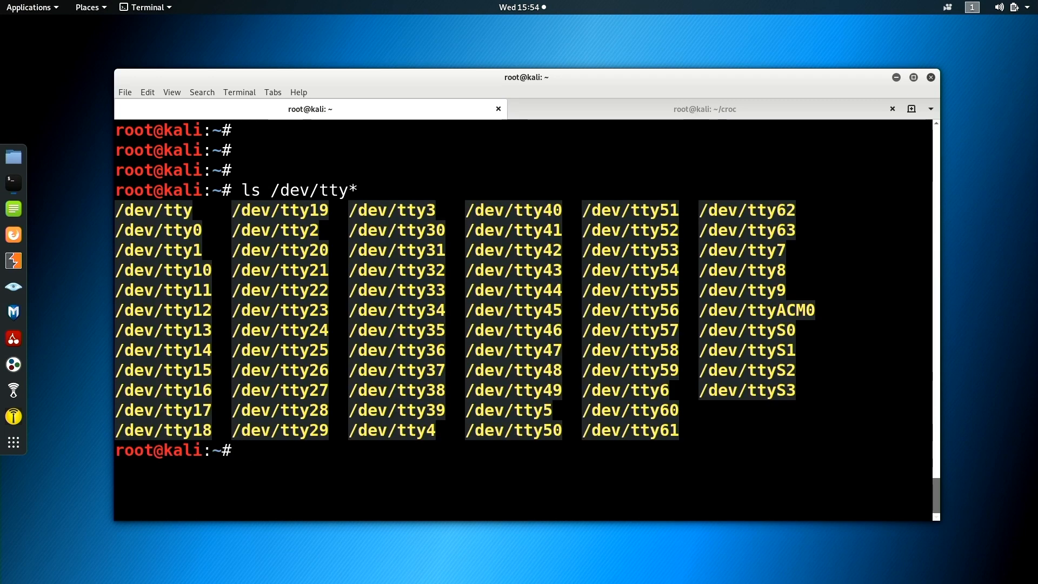
mouse_move(647, 324)
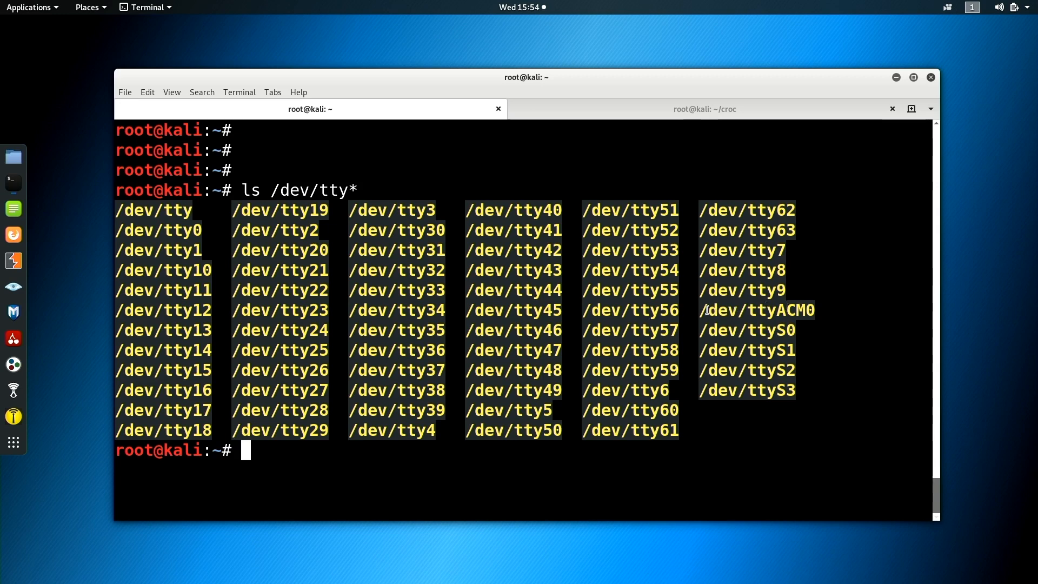
double_click(756, 310)
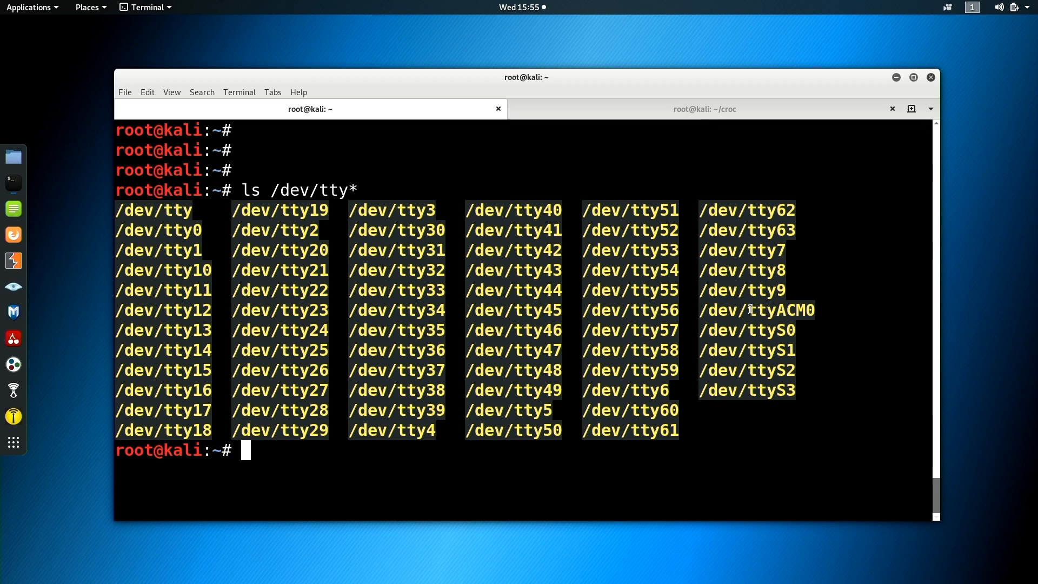
double_click(779, 309)
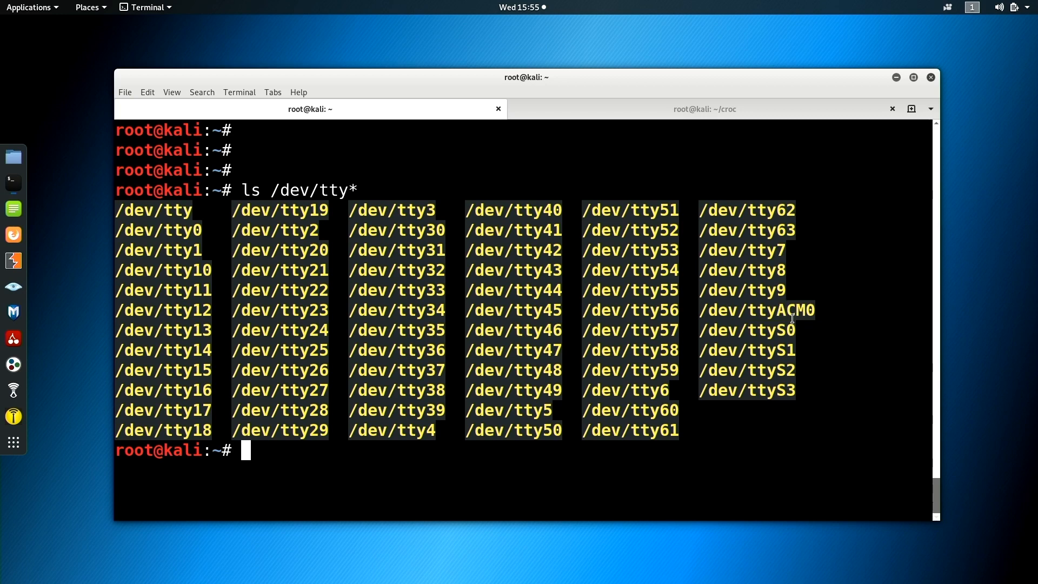
mouse_move(255, 206)
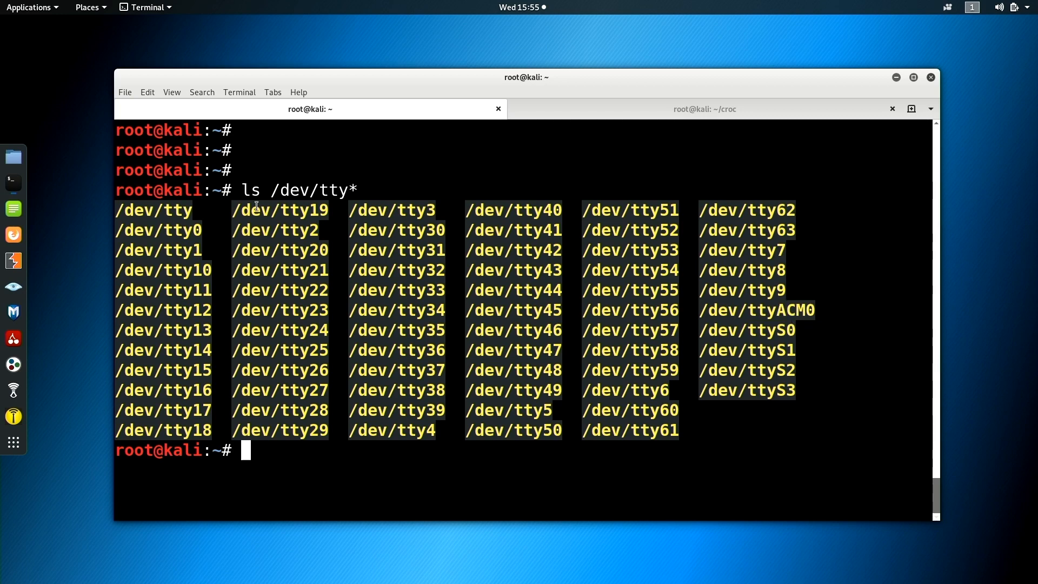
mouse_move(366, 280)
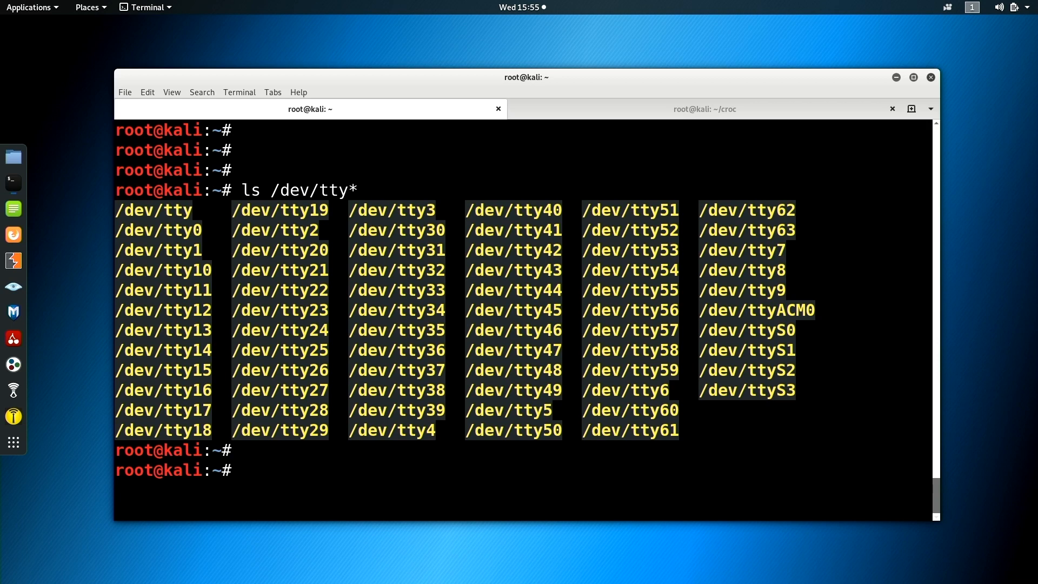
Clear the abandoned commands and run minicom -s, moving to serial port setup
type("screen")
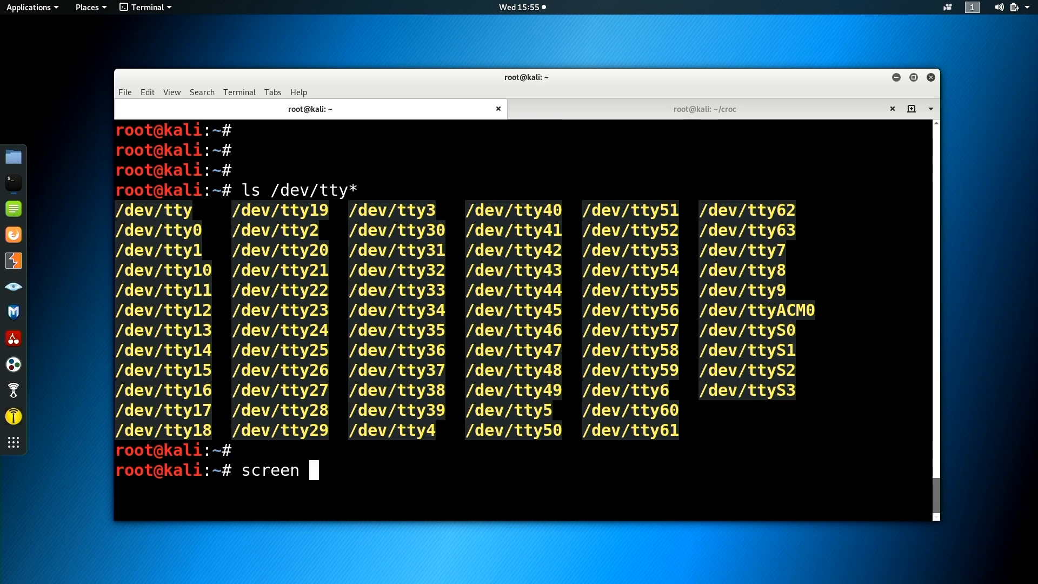
key("BackSpace")
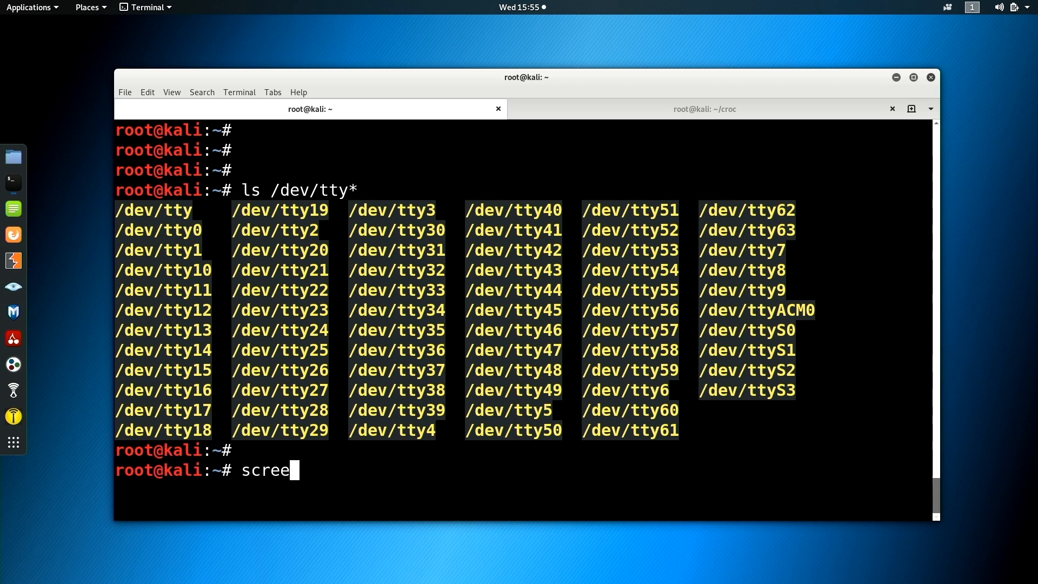
key("ctrl+c")
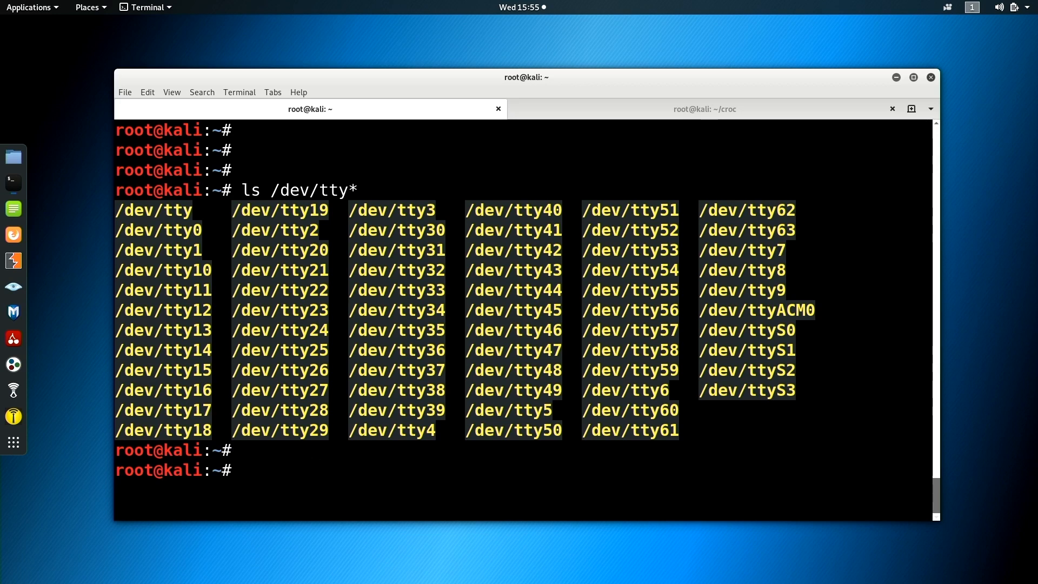
type("mi")
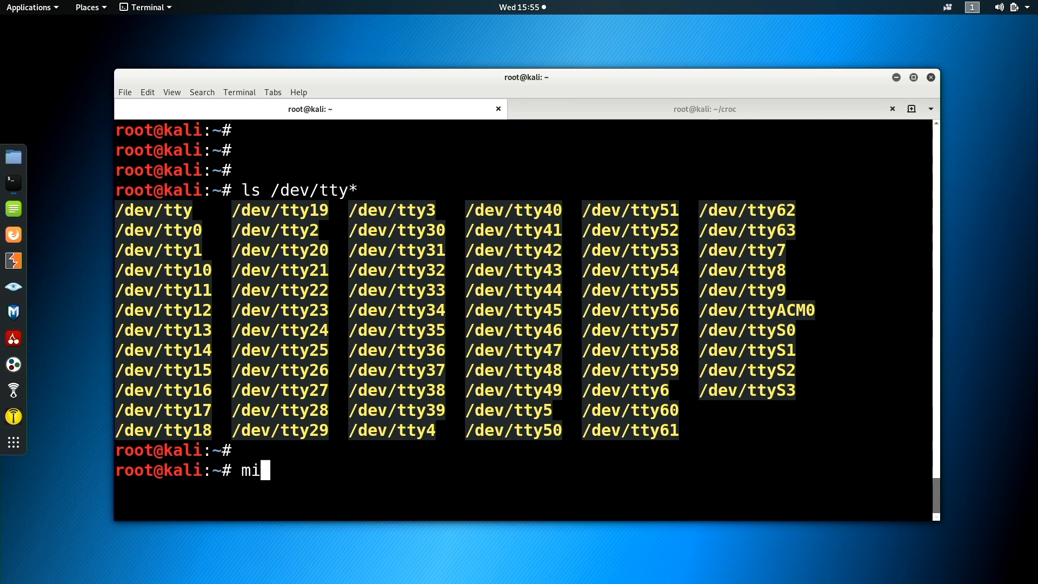
key("BackSpace")
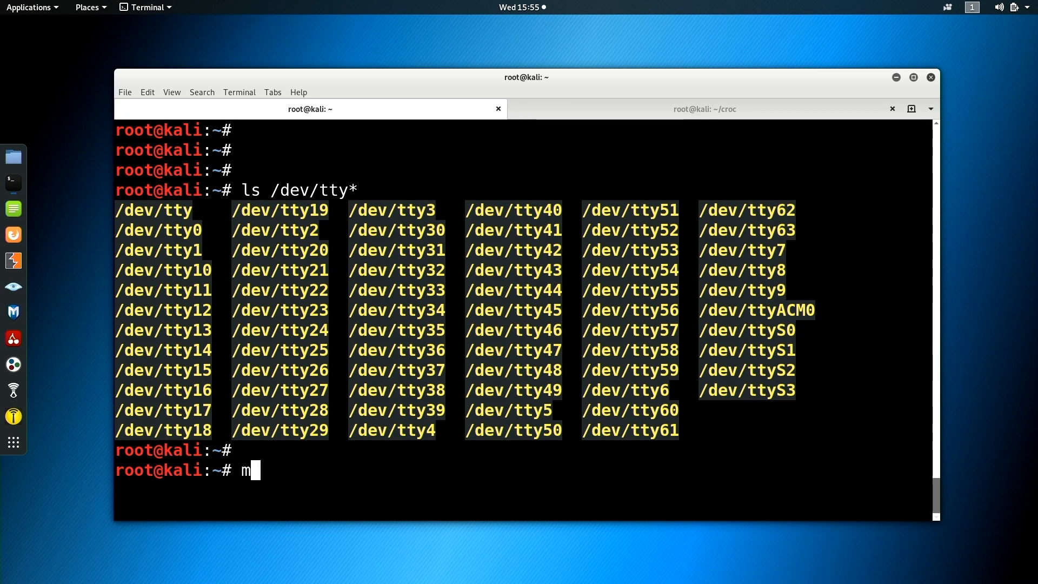
key("BackSpace")
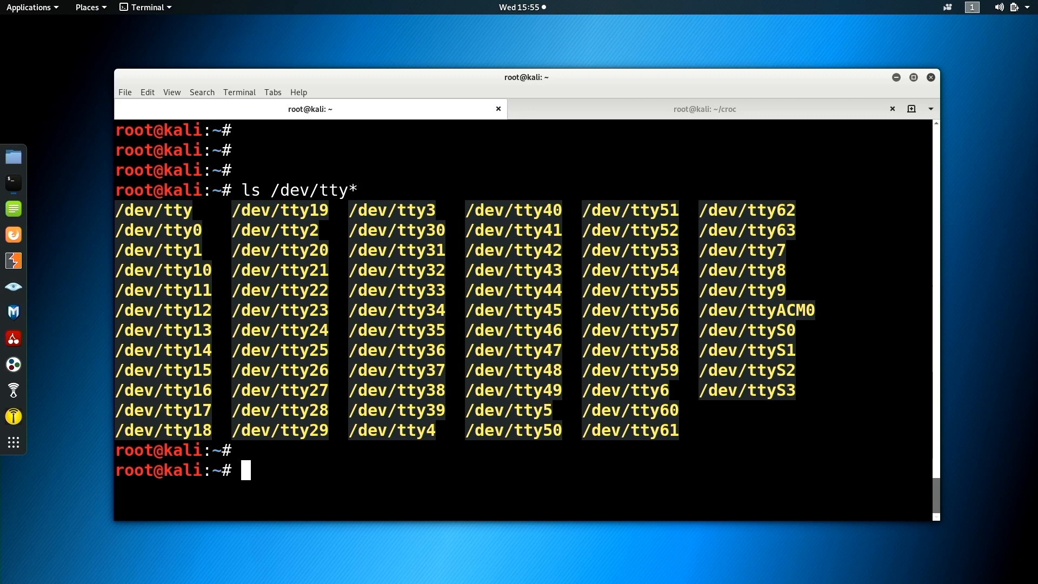
type("apt install")
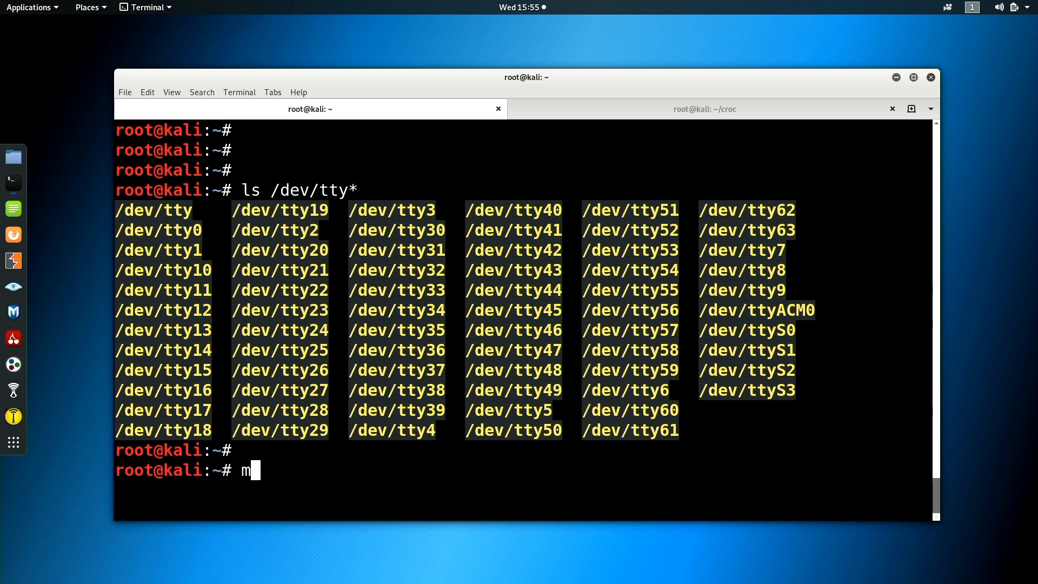
type("inicom -s")
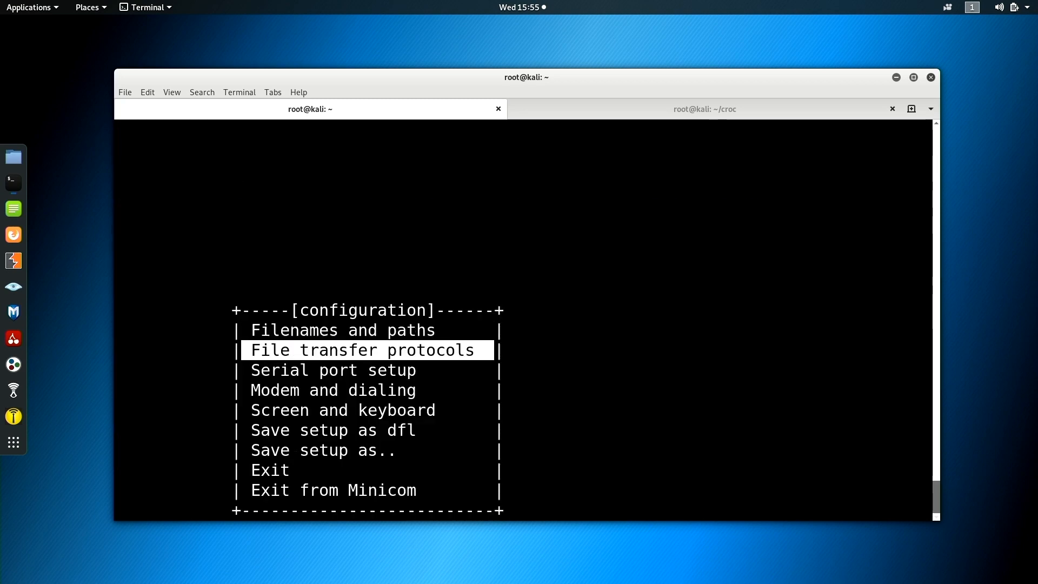
key("Down")
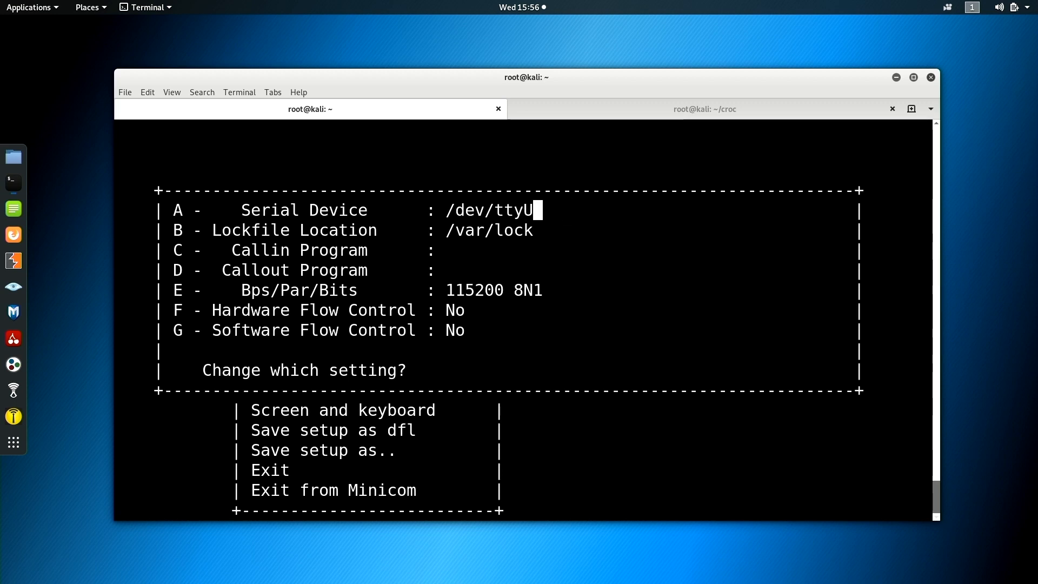
Change minicom's serial device to /dev/ttyACM0 and exit setup into the session
type("AC")
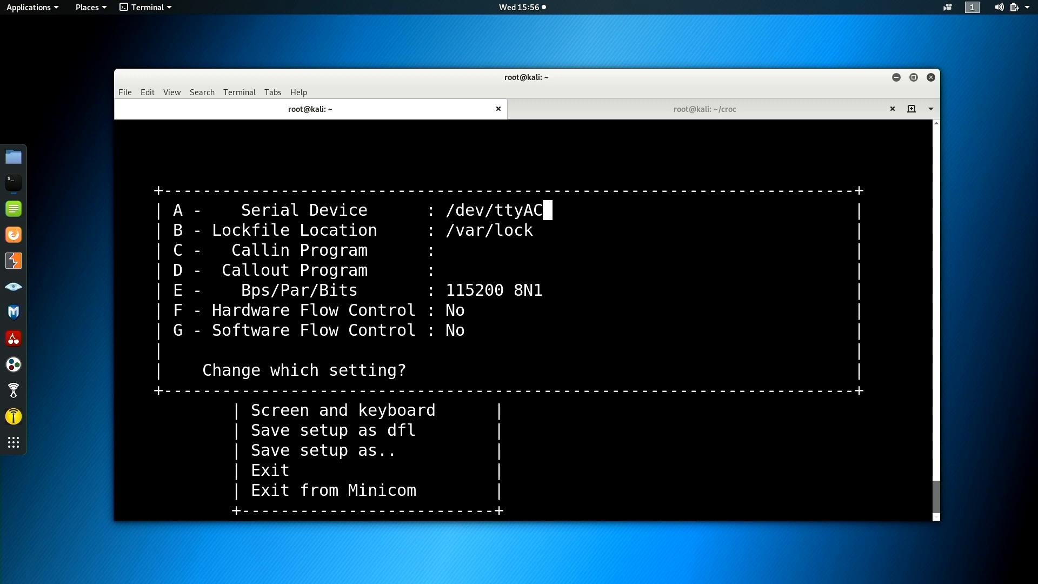
type("M0")
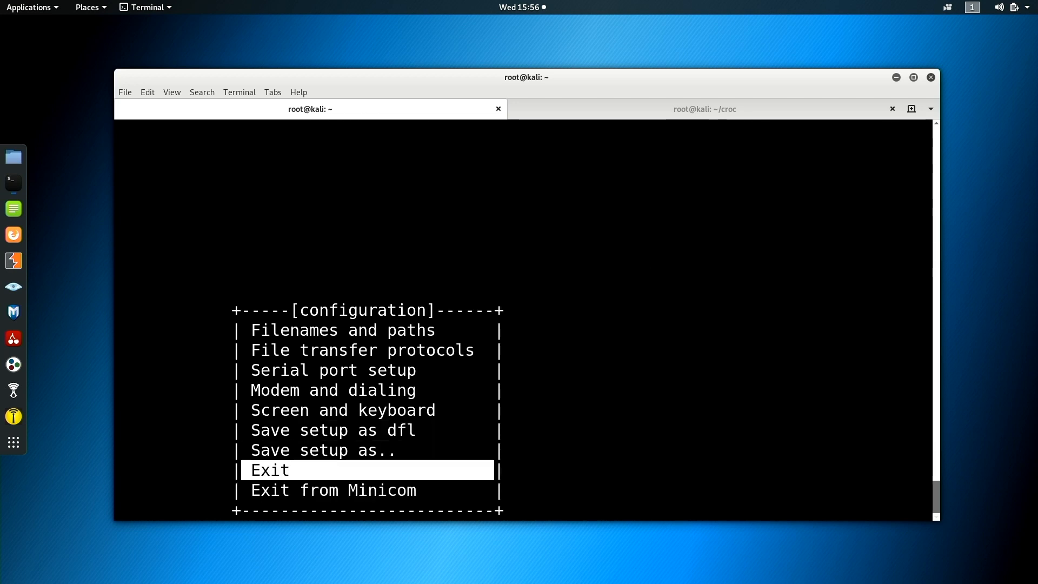
key("Down")
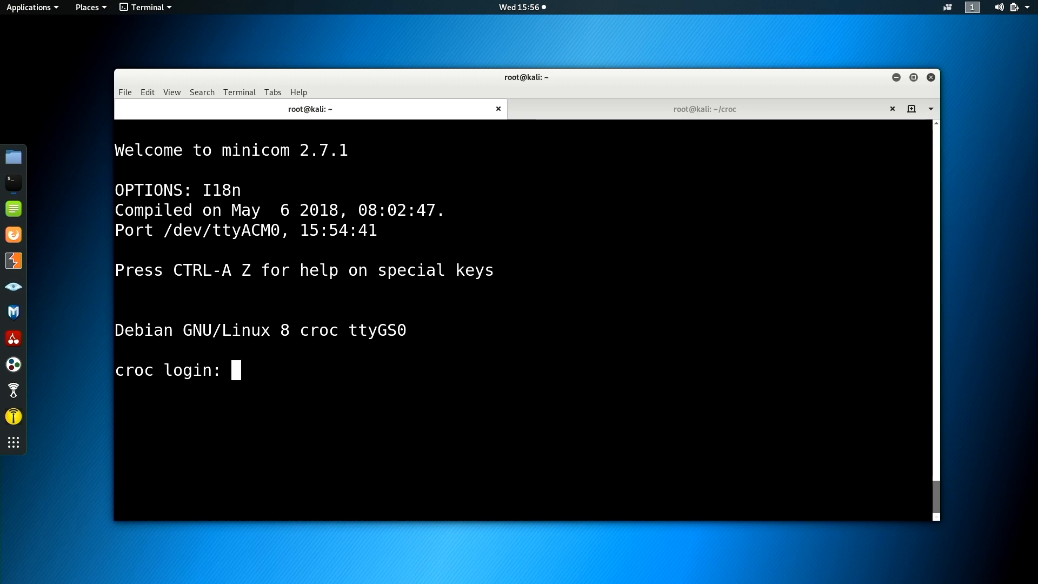
Log in as root, check /tmp/mode shows SERIAL STORAGE, and ping 8.8.8.8 briefly
type("root")
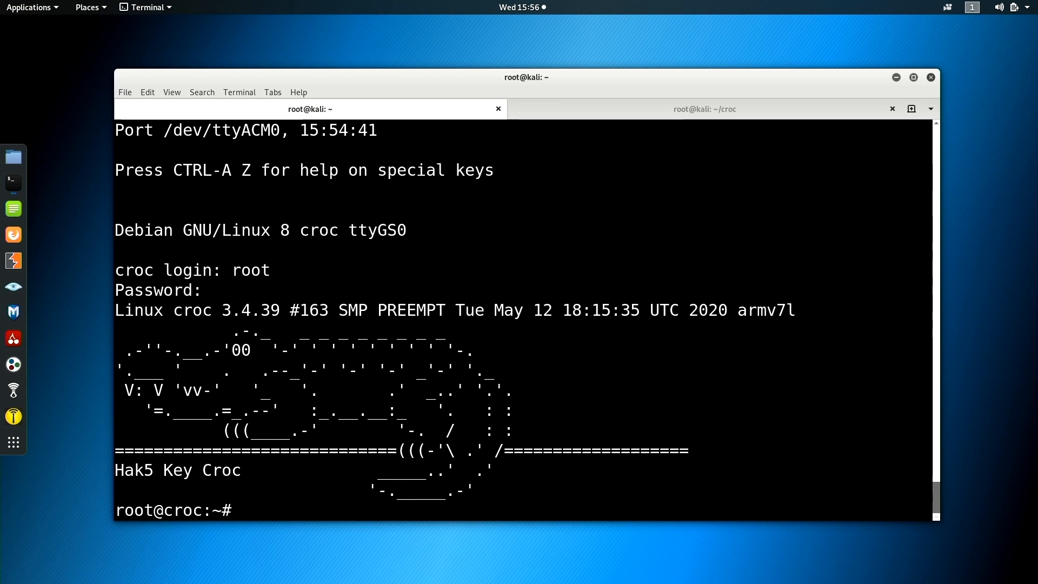
type("ls")
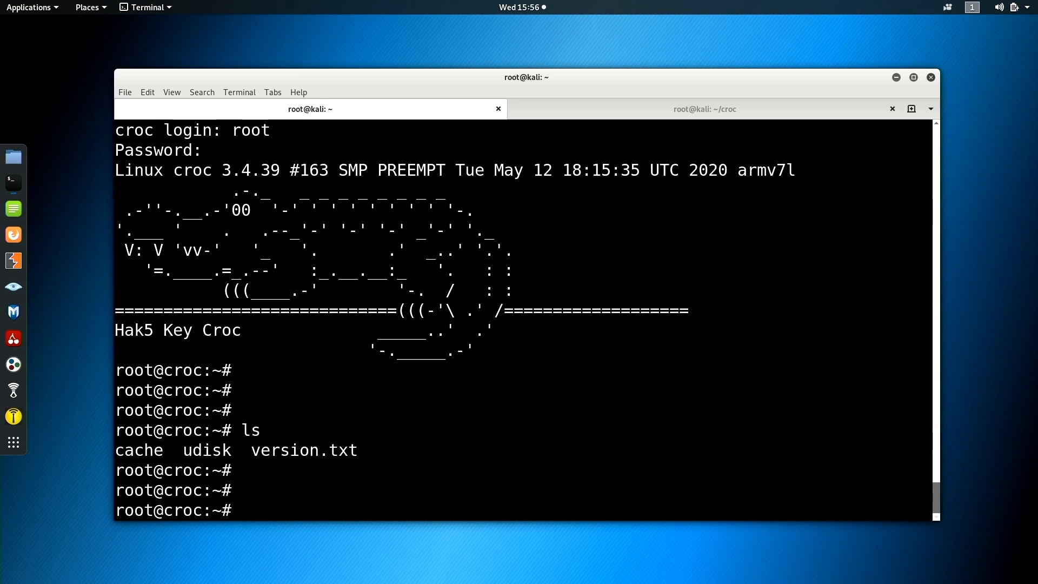
type("ls /tmp")
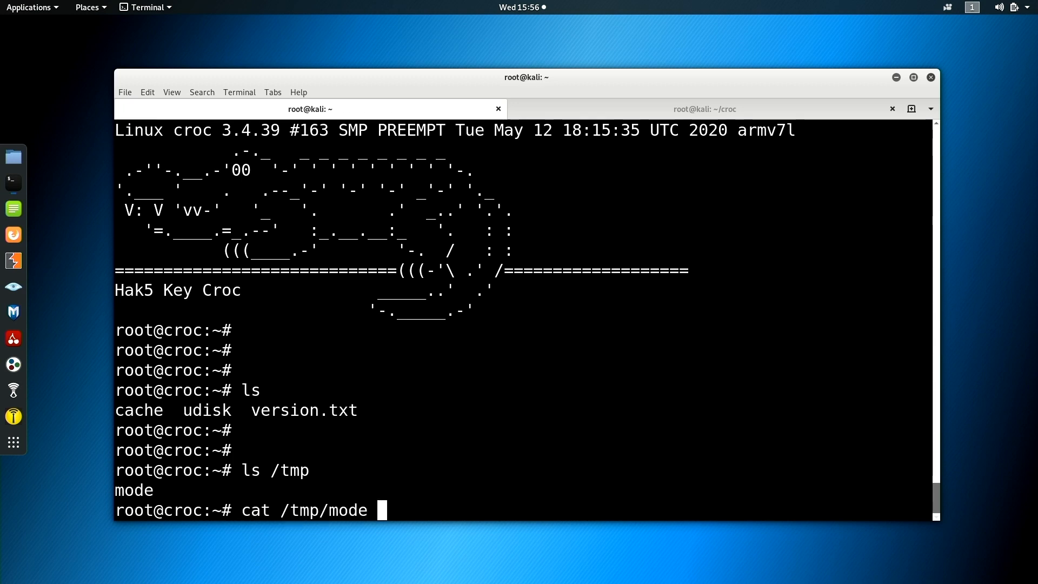
key("Return")
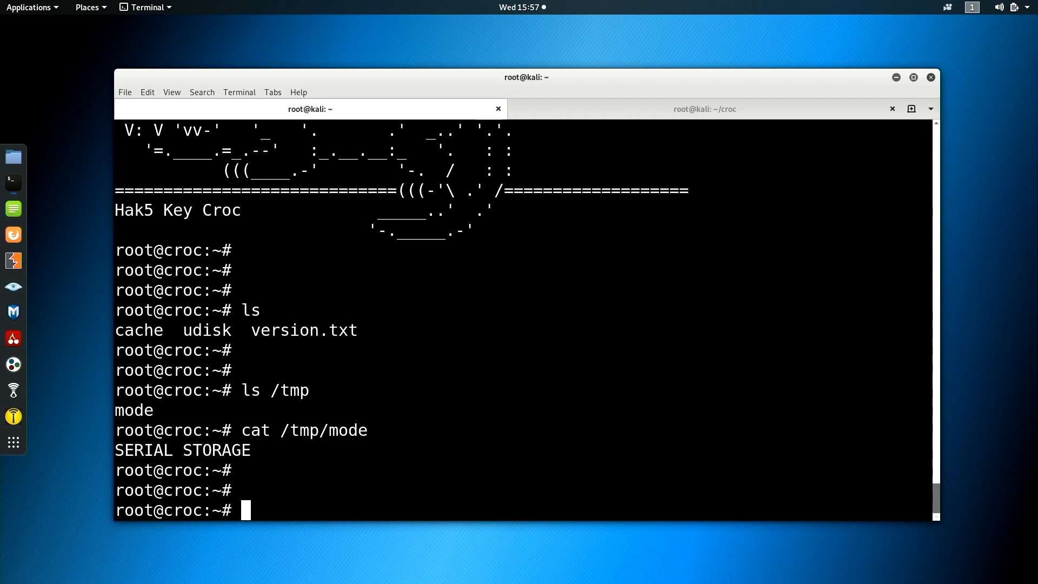
type("ping 8.8.8.8")
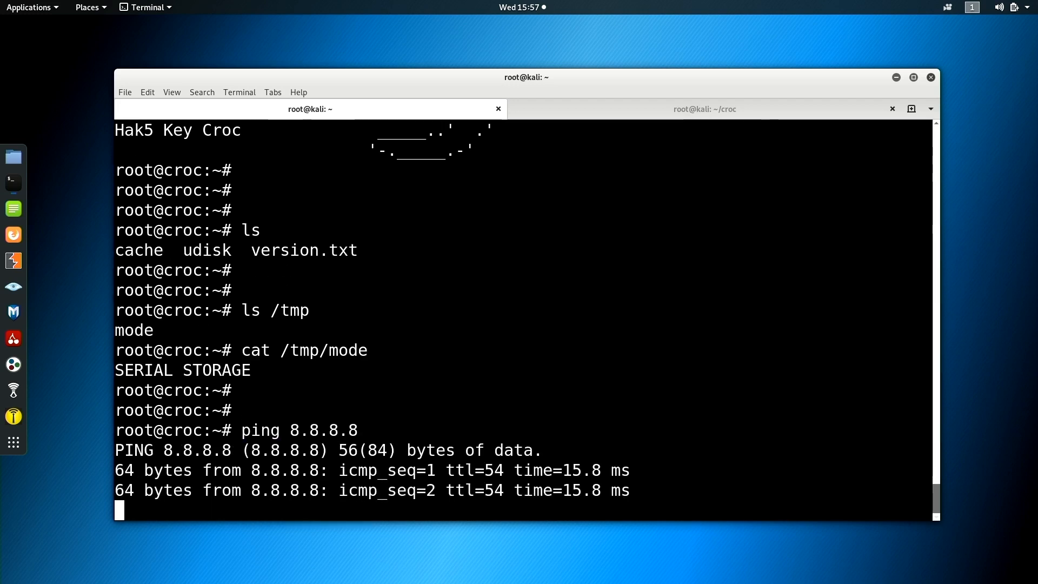
key("ctrl+c")
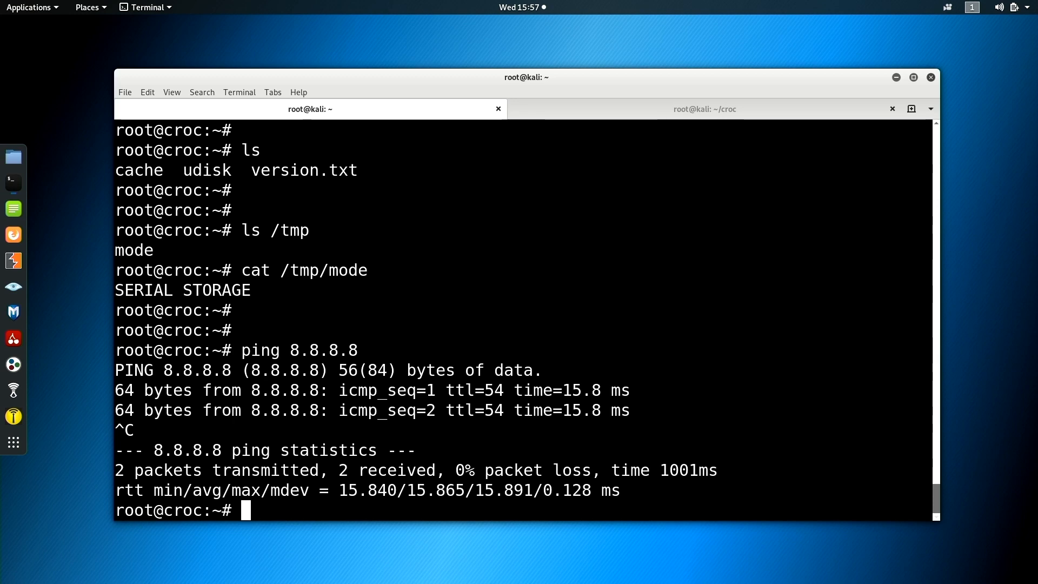